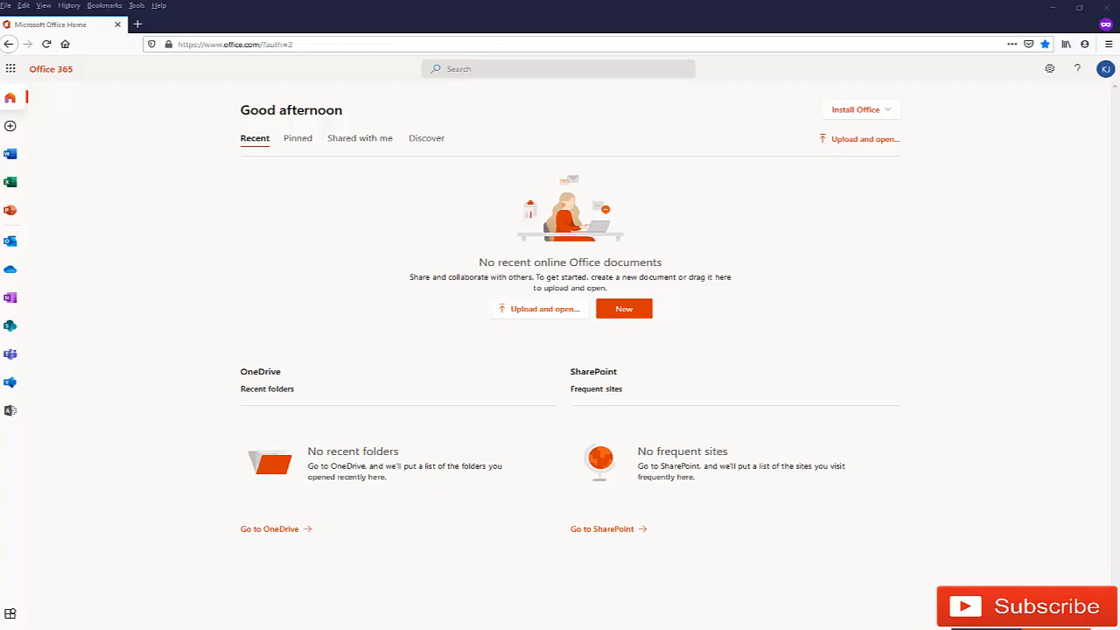
{"action": "mouse_move", "coordinate": [830, 304]}
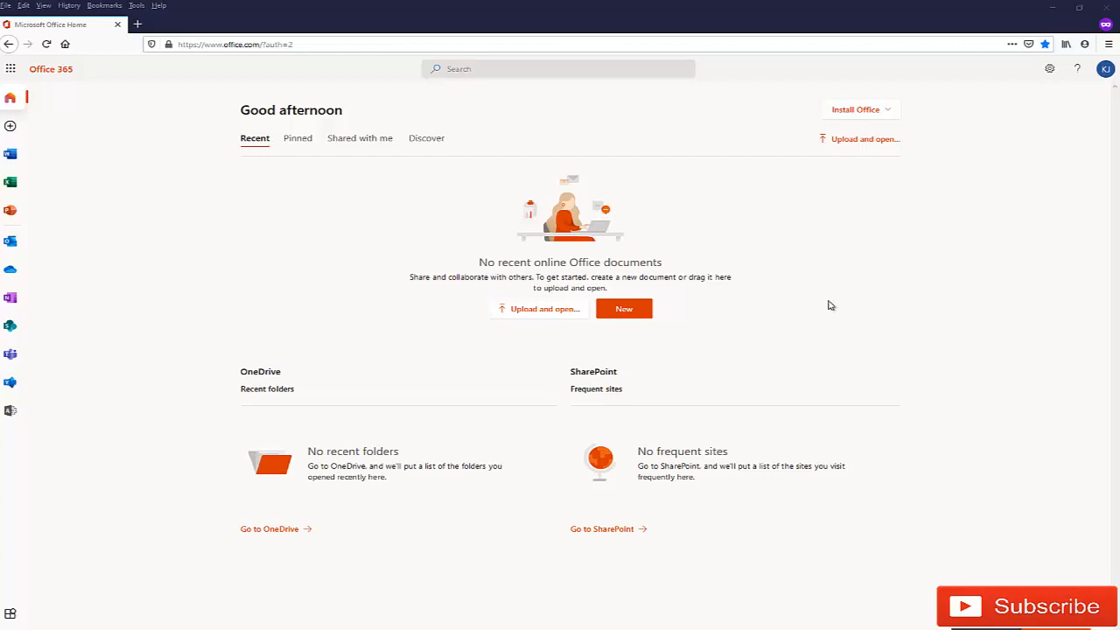
{"action": "mouse_move", "coordinate": [846, 255]}
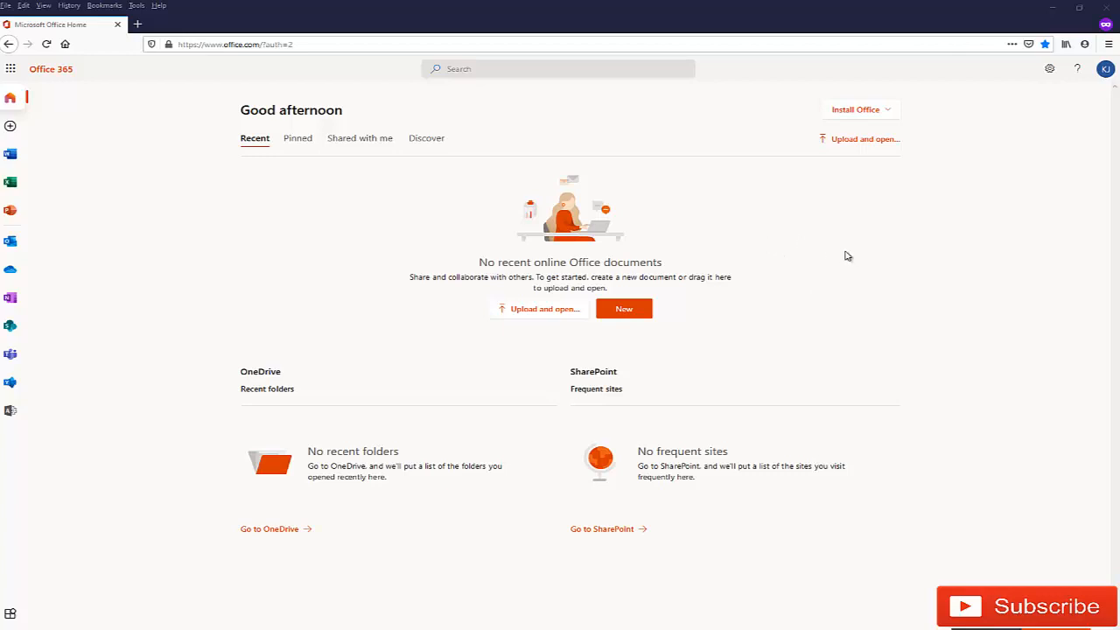
{"action": "mouse_move", "coordinate": [253, 61]}
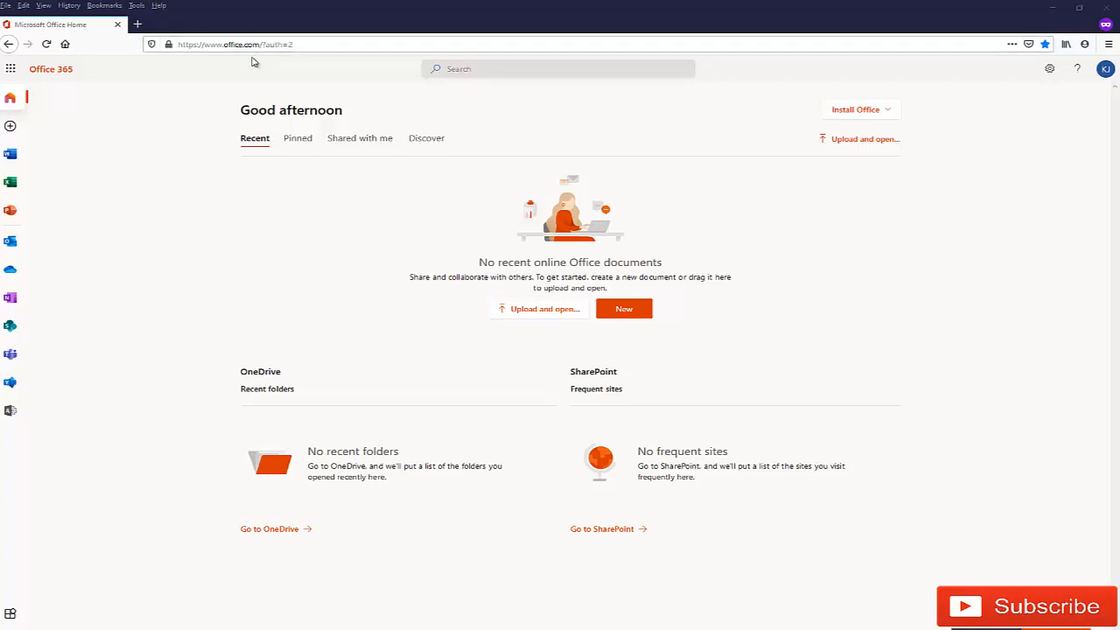
{"action": "mouse_move", "coordinate": [161, 143]}
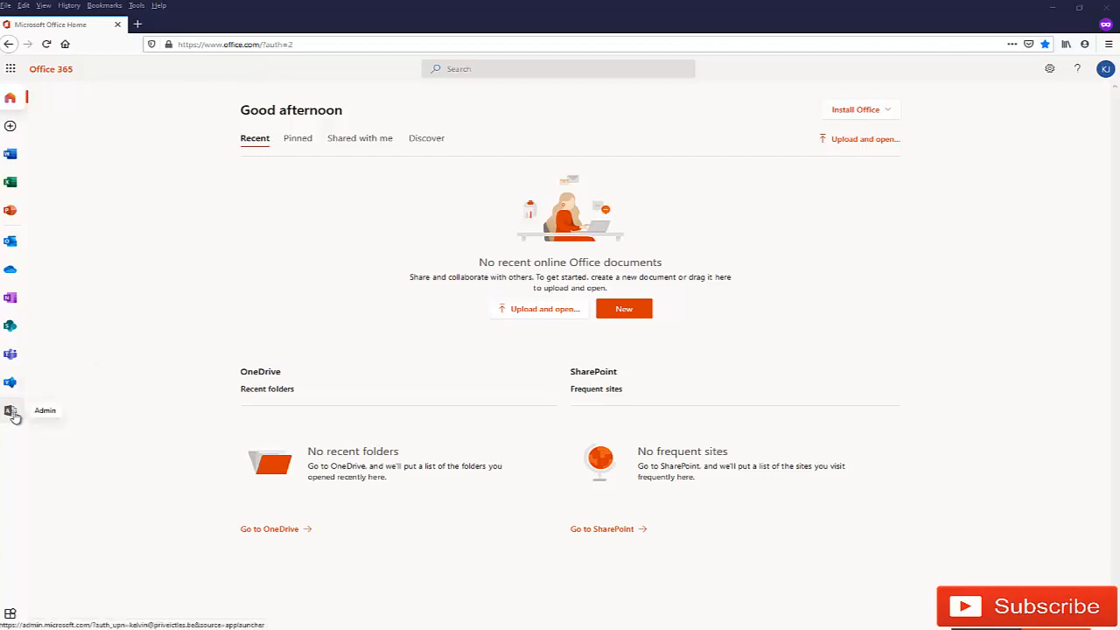
Launch the Microsoft 365 admin center from the Admin app icon on the Office home page.
{"action": "left_click", "coordinate": [10, 410]}
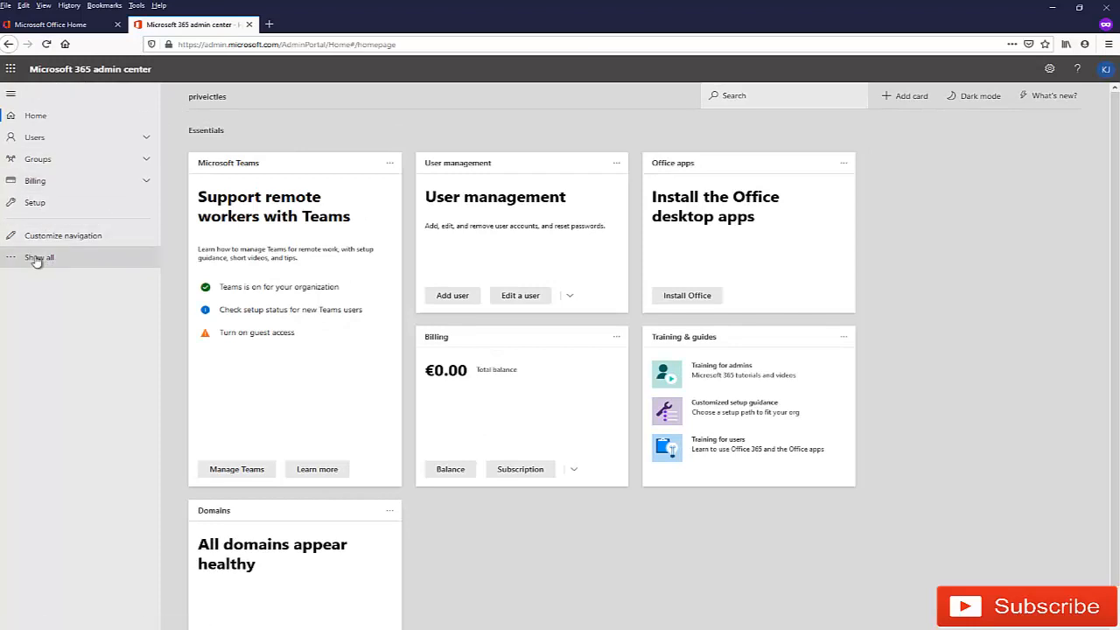
Expand all admin sections and launch the Exchange admin center.
{"action": "left_click", "coordinate": [39, 257]}
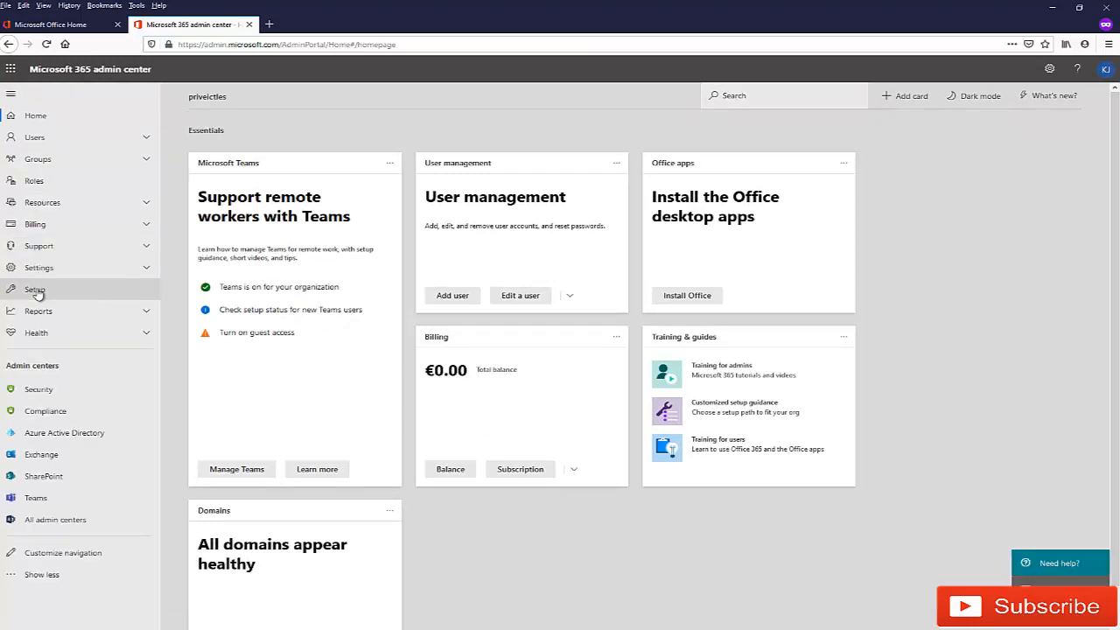
{"action": "mouse_move", "coordinate": [39, 433]}
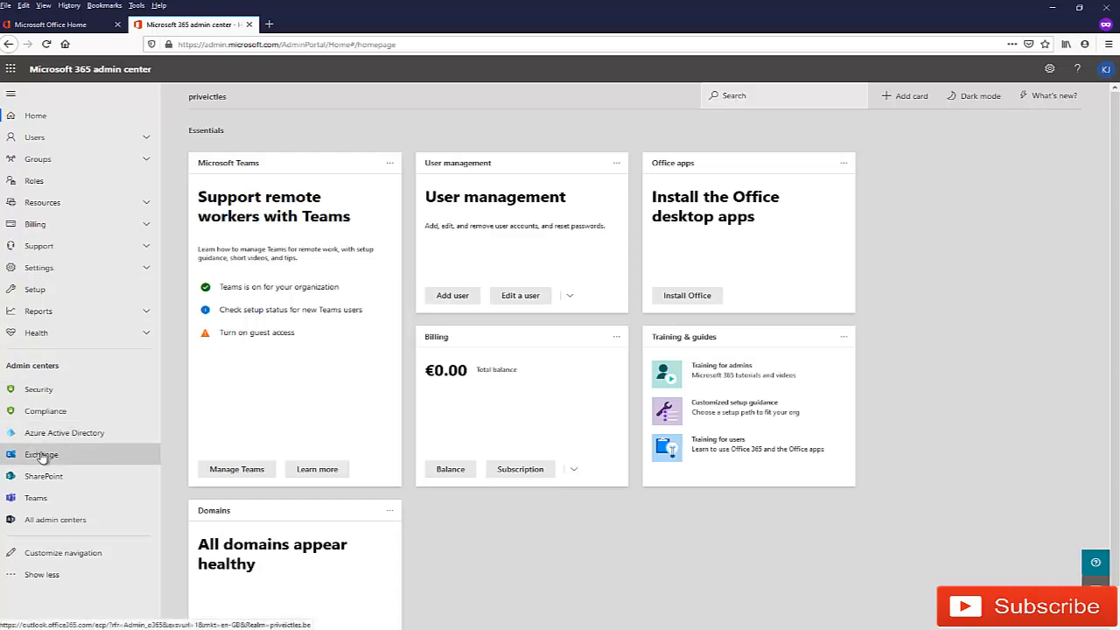
{"action": "left_click", "coordinate": [40, 456]}
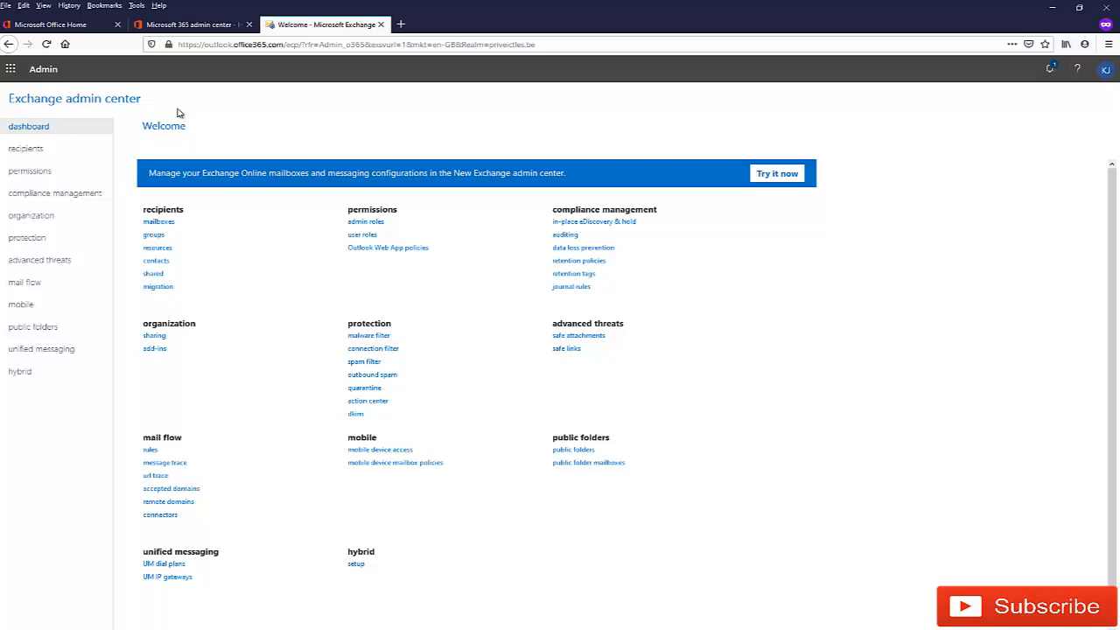
{"action": "mouse_move", "coordinate": [268, 111]}
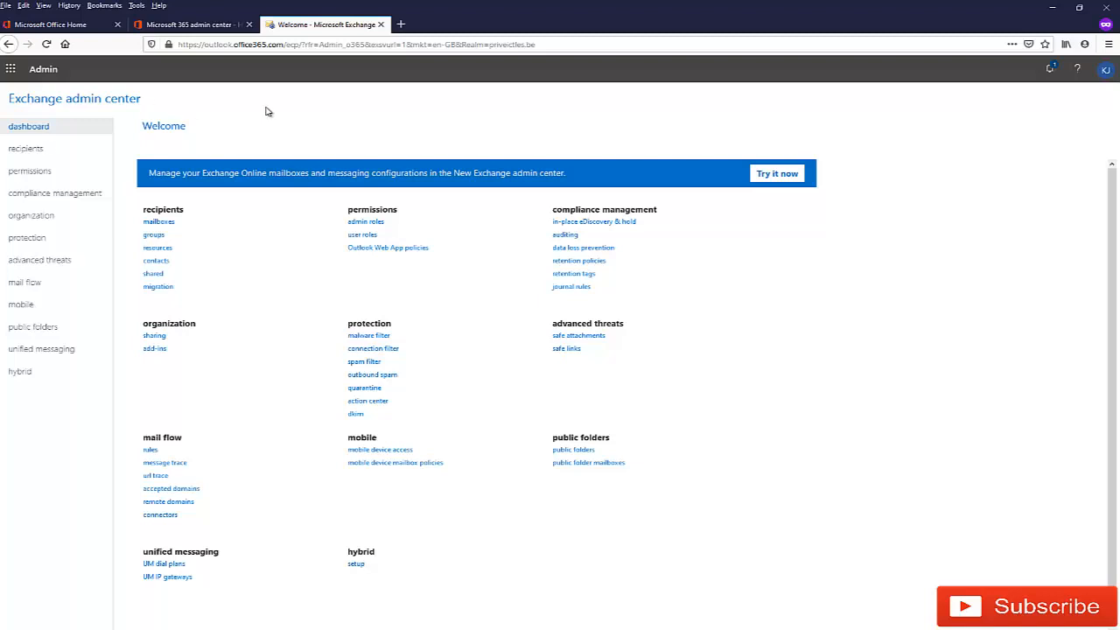
{"action": "mouse_move", "coordinate": [27, 237]}
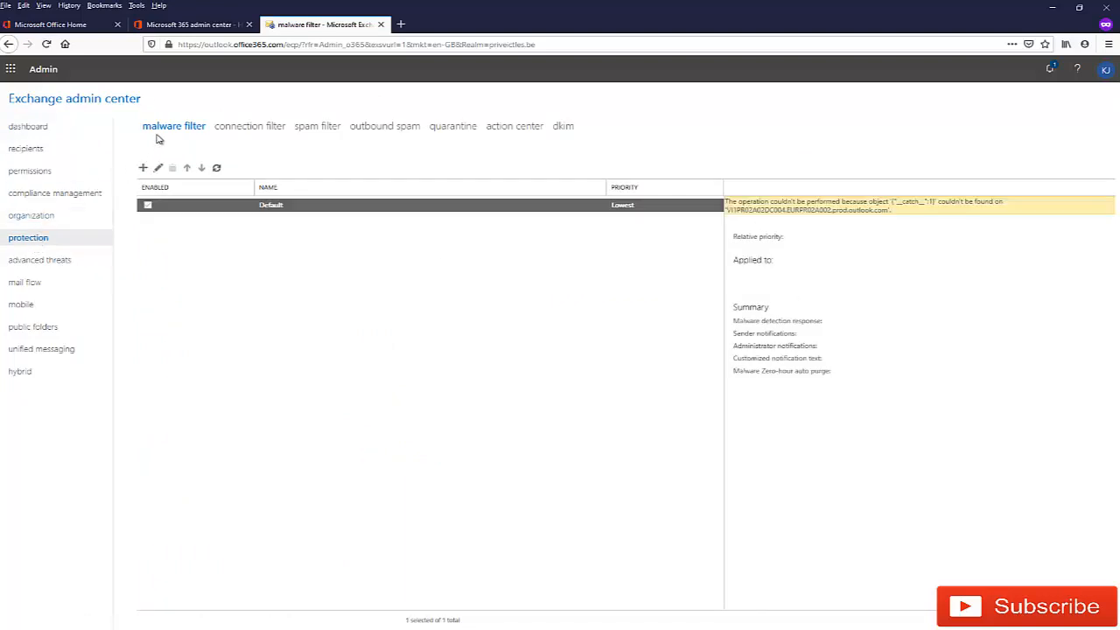
{"action": "mouse_move", "coordinate": [296, 139]}
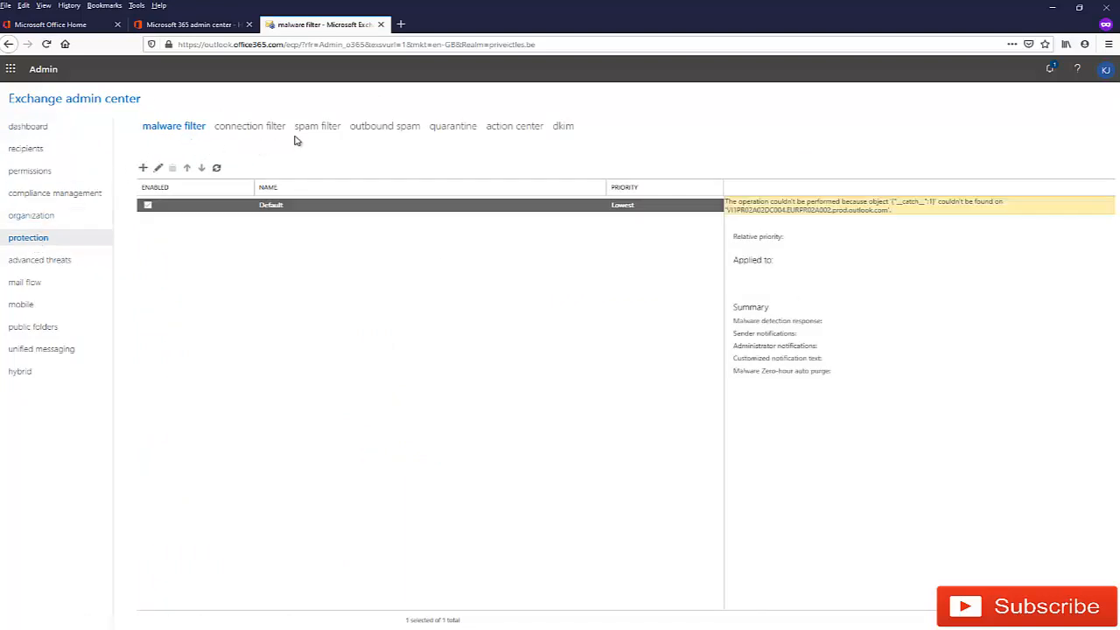
{"action": "mouse_move", "coordinate": [303, 159]}
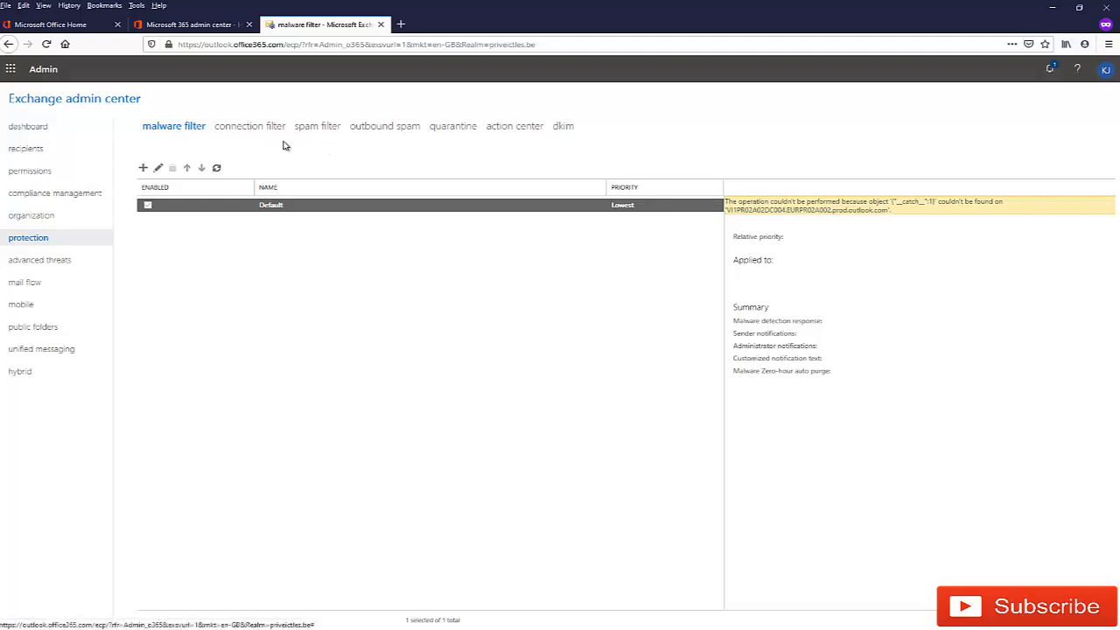
{"action": "mouse_move", "coordinate": [312, 136]}
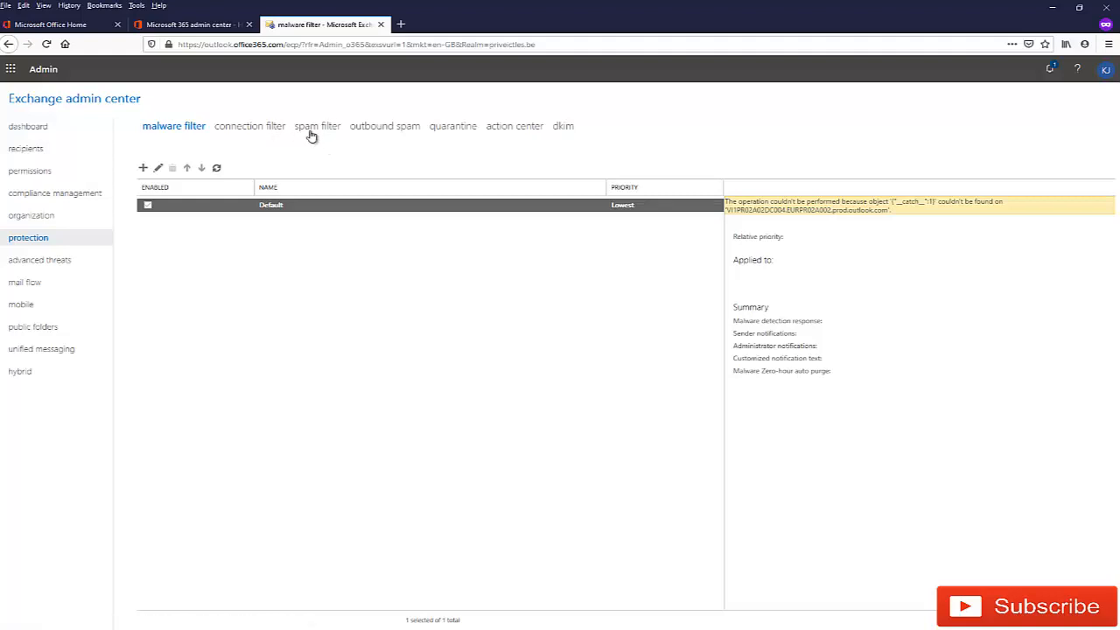
Show the protection area's spam filter policies list, containing only Default.
{"action": "left_click", "coordinate": [317, 125]}
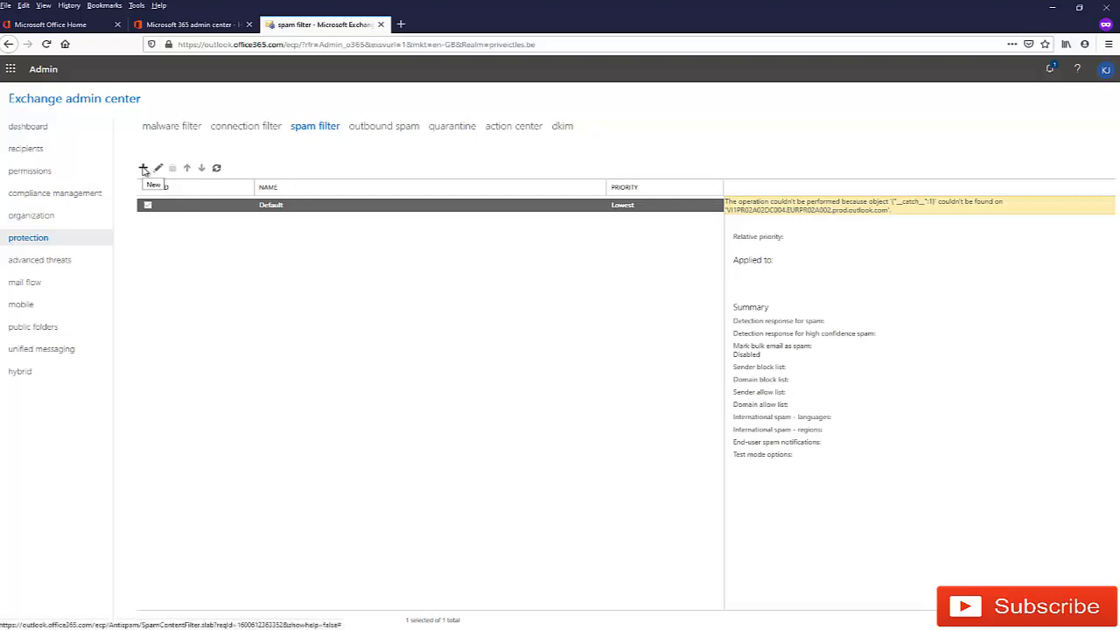
Begin a new spam filter policy named 'Blocked Domains & Emails' and scroll to its spam actions.
{"action": "left_click", "coordinate": [143, 168]}
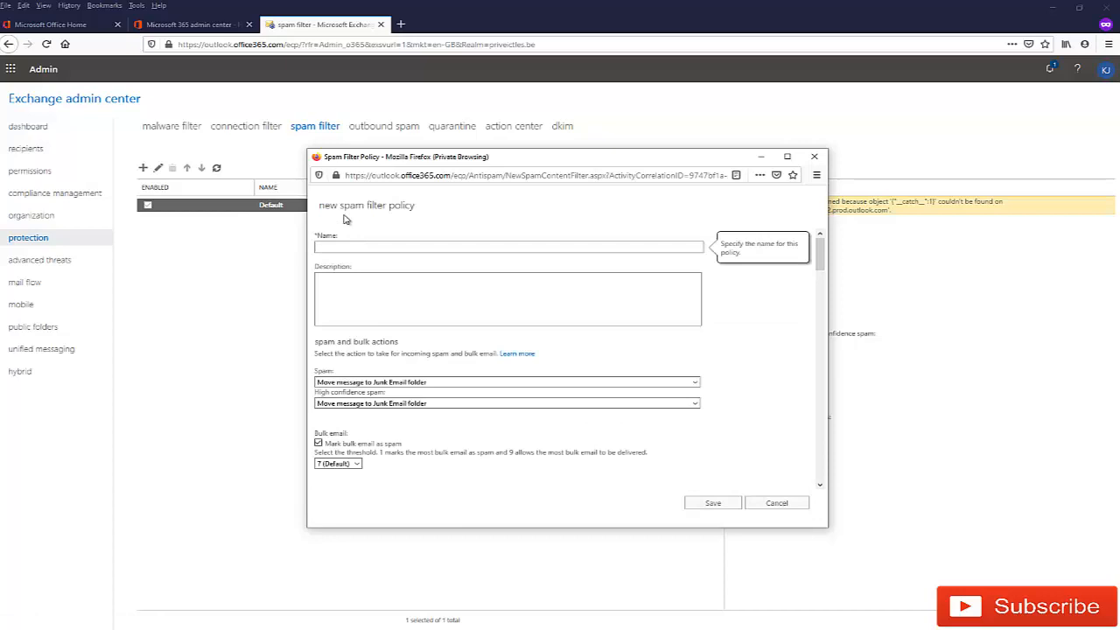
{"action": "left_click", "coordinate": [507, 247]}
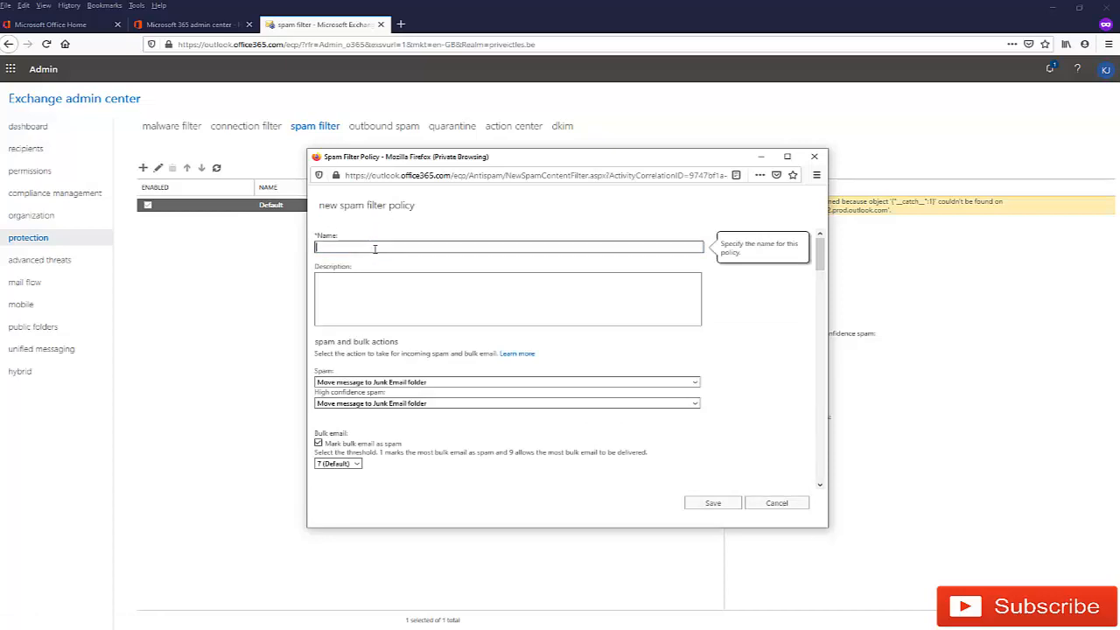
{"action": "type", "text": "Blocked Domains & Emails"}
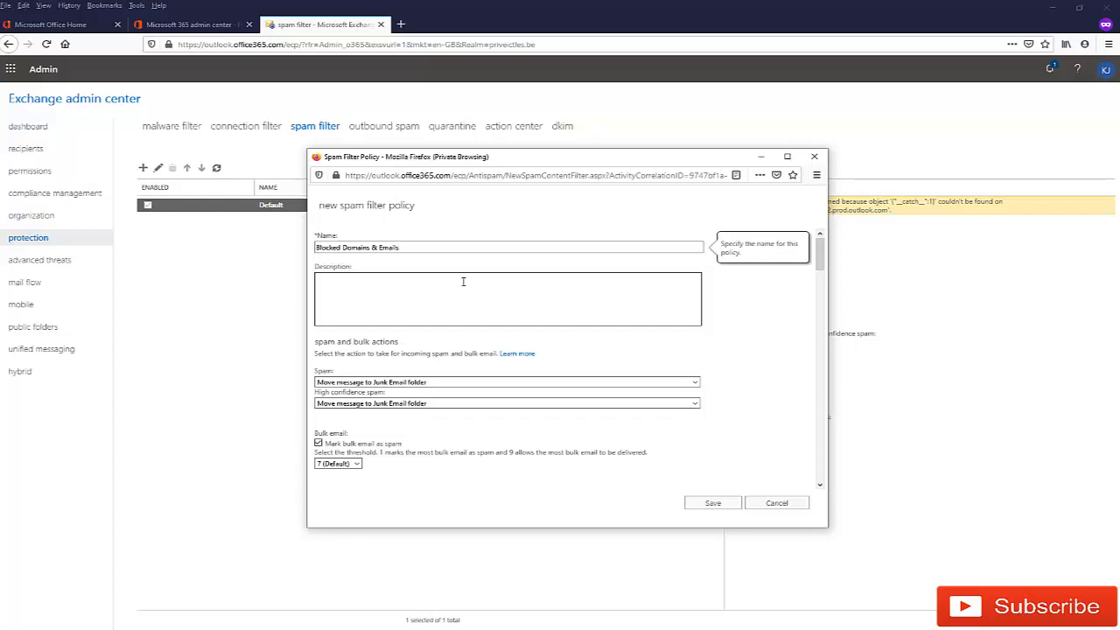
{"action": "mouse_move", "coordinate": [575, 273]}
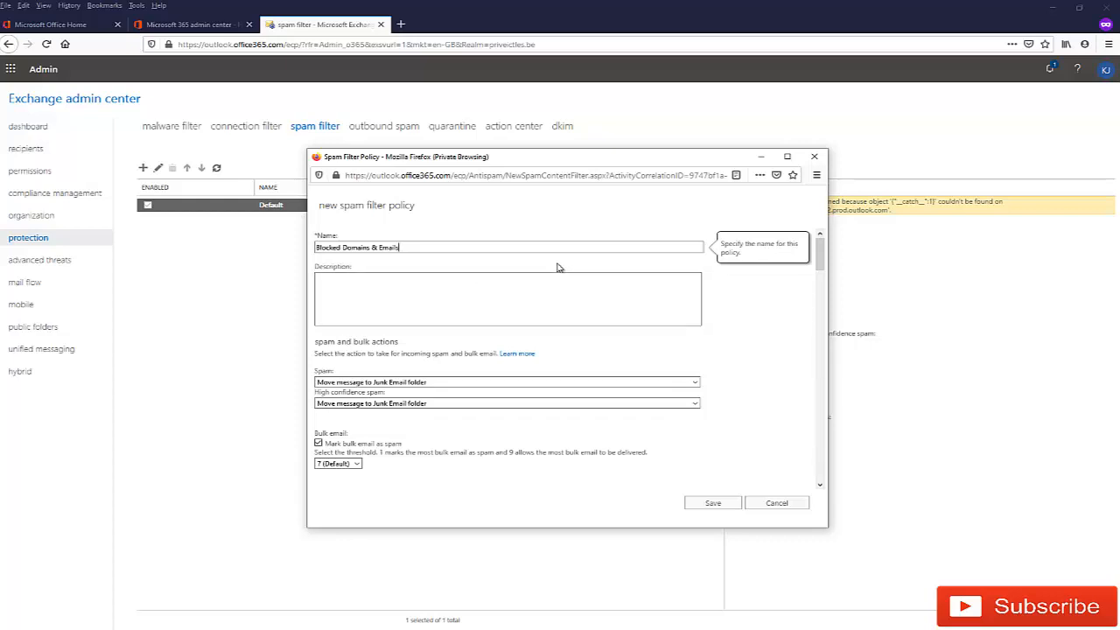
{"action": "mouse_move", "coordinate": [740, 260]}
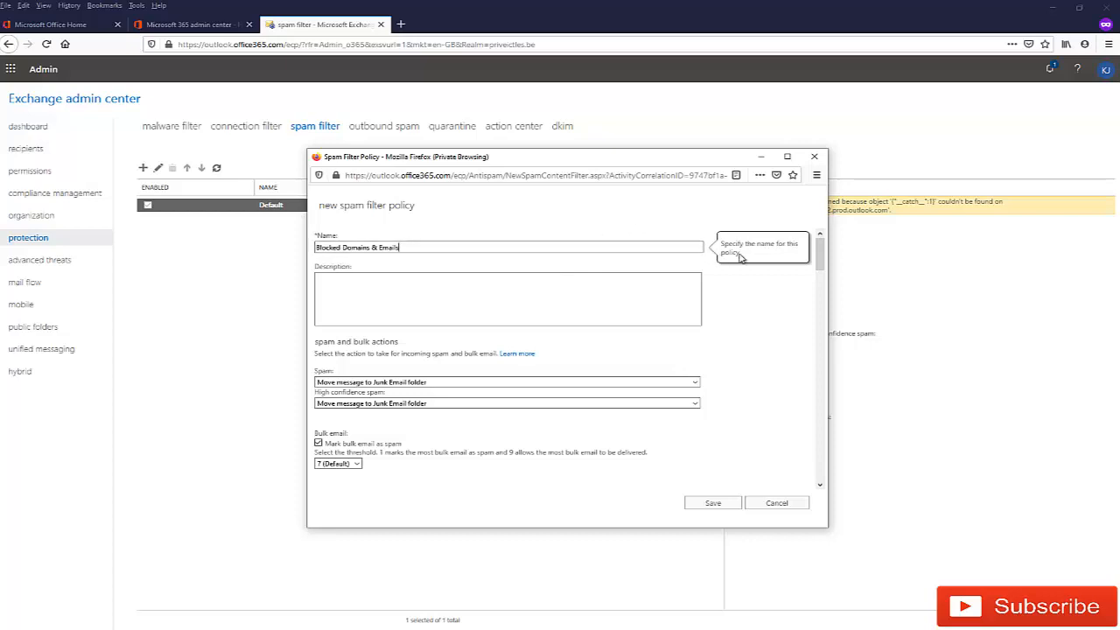
{"action": "scroll", "scroll_direction": "down", "scroll_amount": 3}
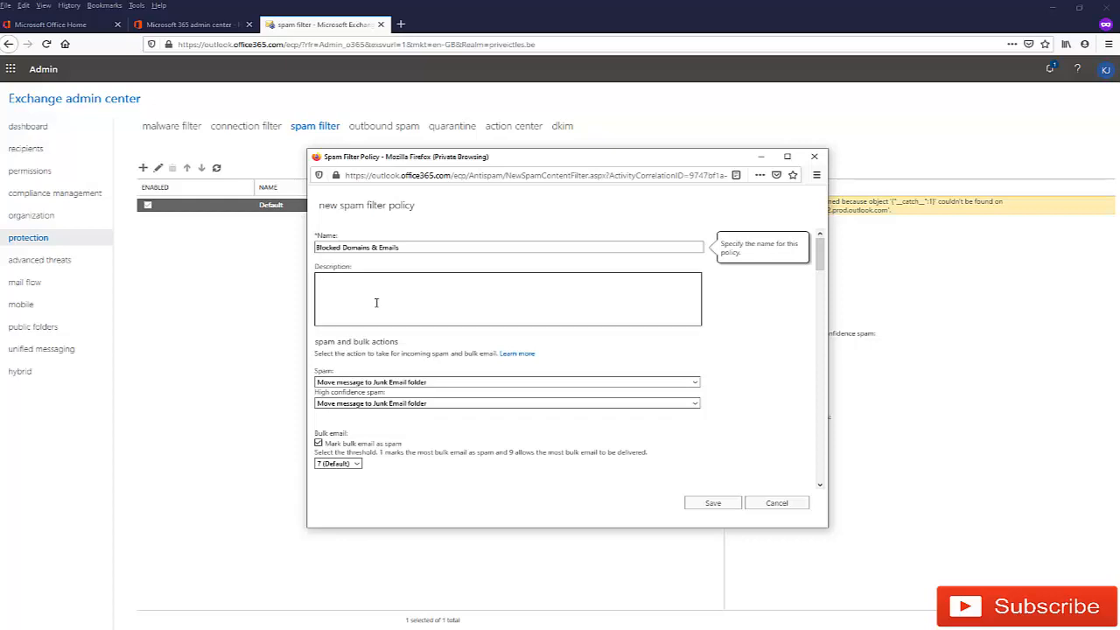
{"action": "mouse_move", "coordinate": [371, 298]}
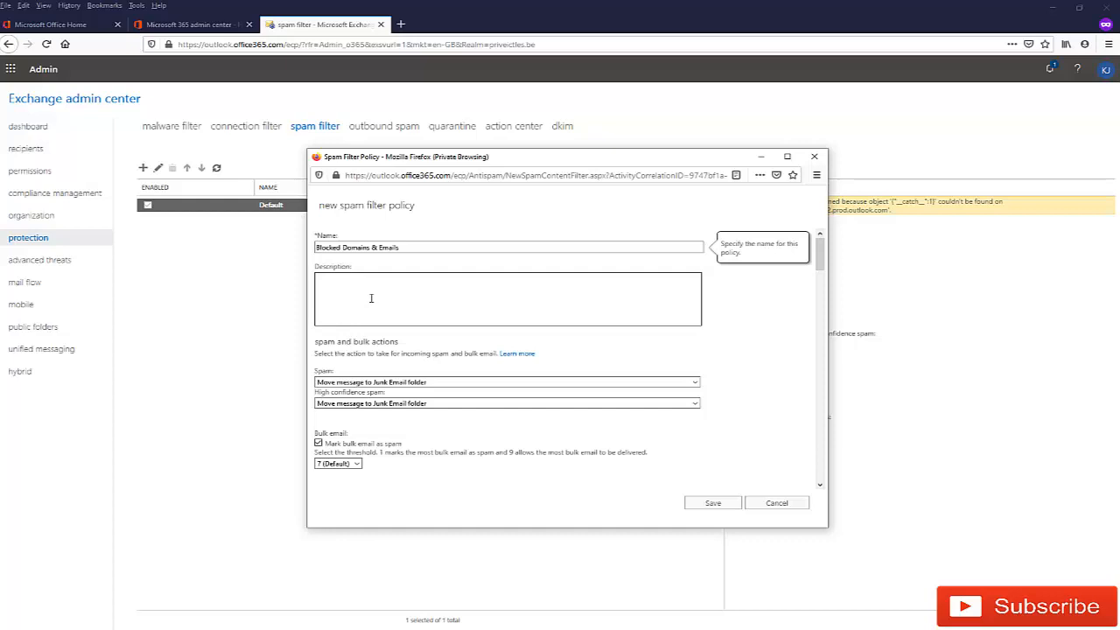
{"action": "scroll", "scroll_direction": "down", "scroll_amount": 3}
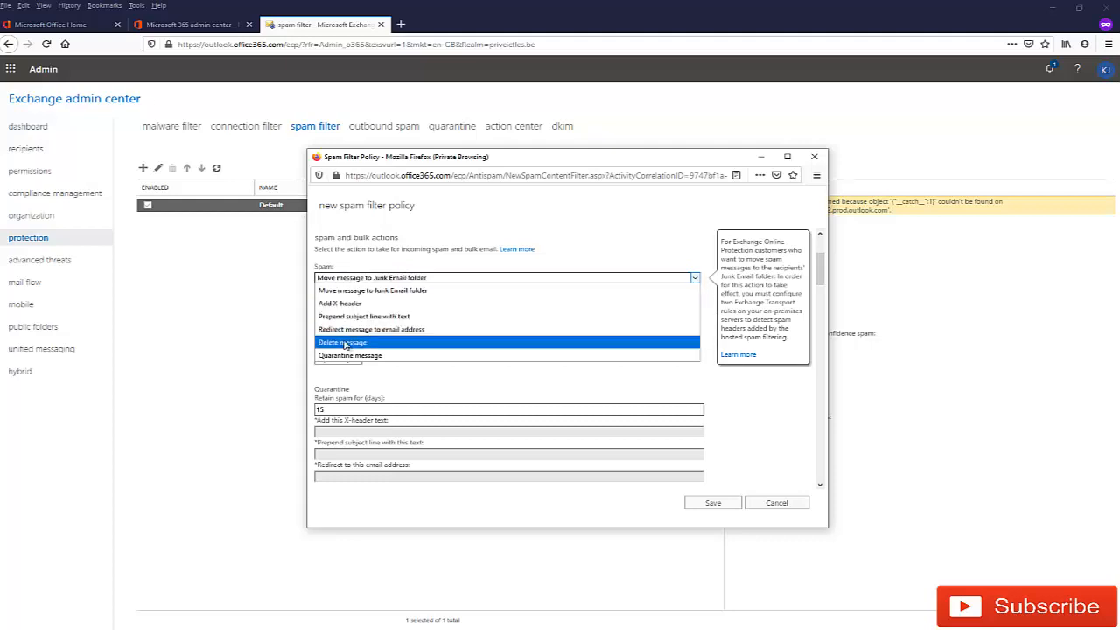
{"action": "mouse_move", "coordinate": [367, 342]}
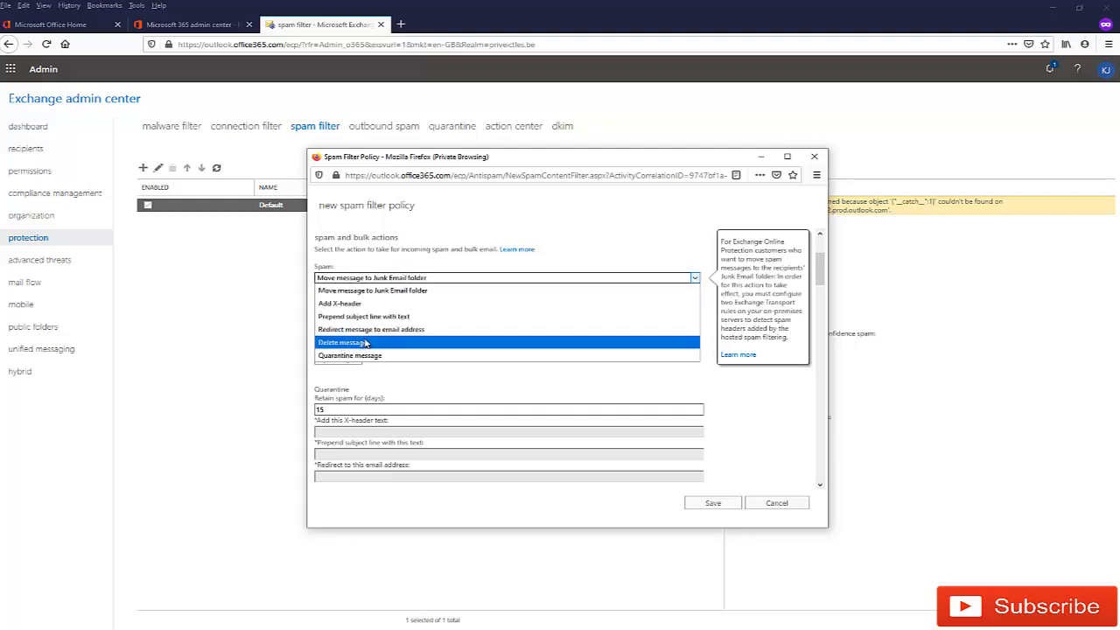
{"action": "mouse_move", "coordinate": [352, 355]}
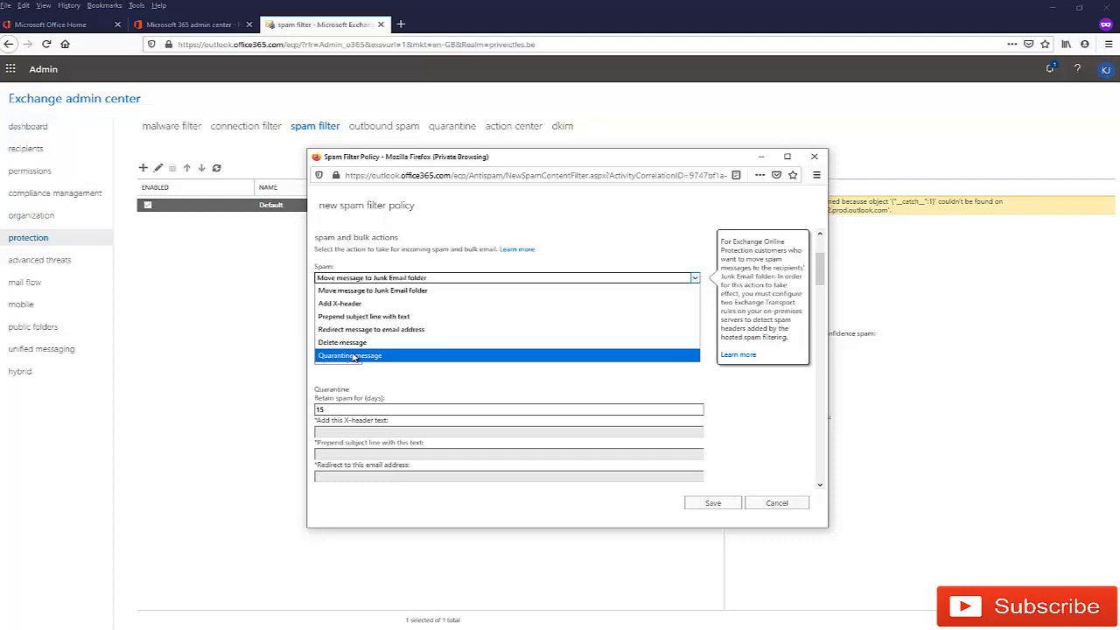
{"action": "mouse_move", "coordinate": [377, 355]}
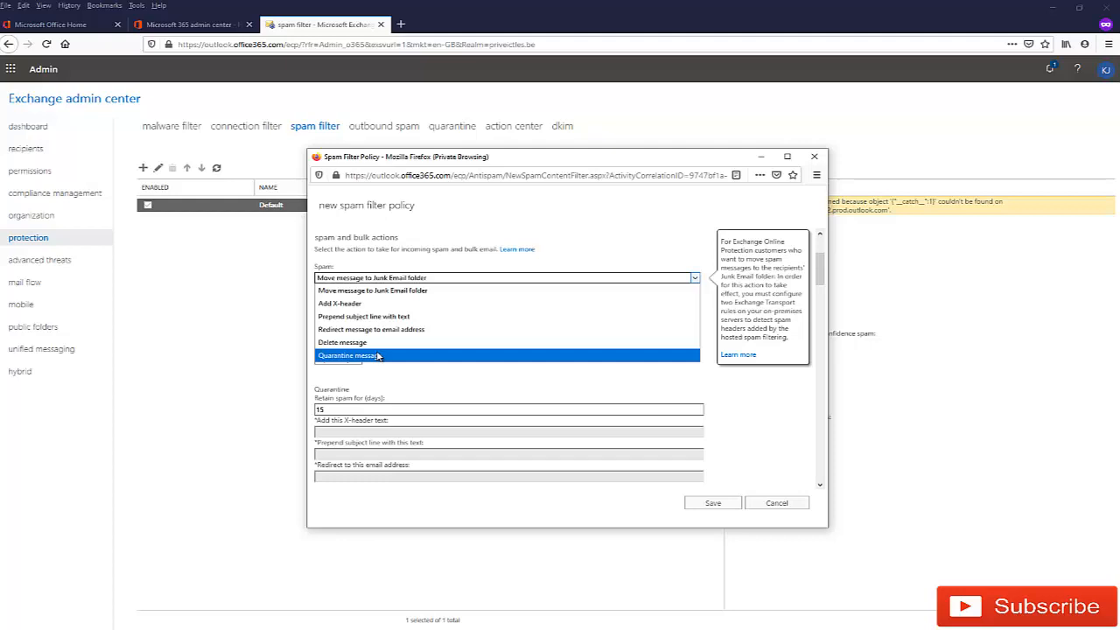
{"action": "mouse_move", "coordinate": [341, 342]}
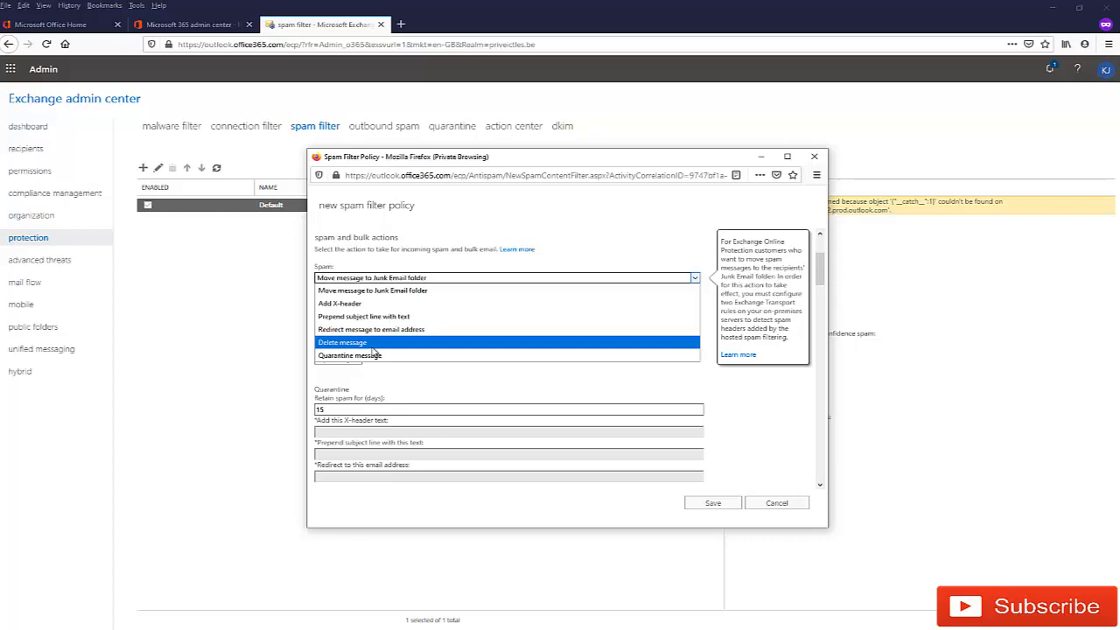
{"action": "mouse_move", "coordinate": [370, 289]}
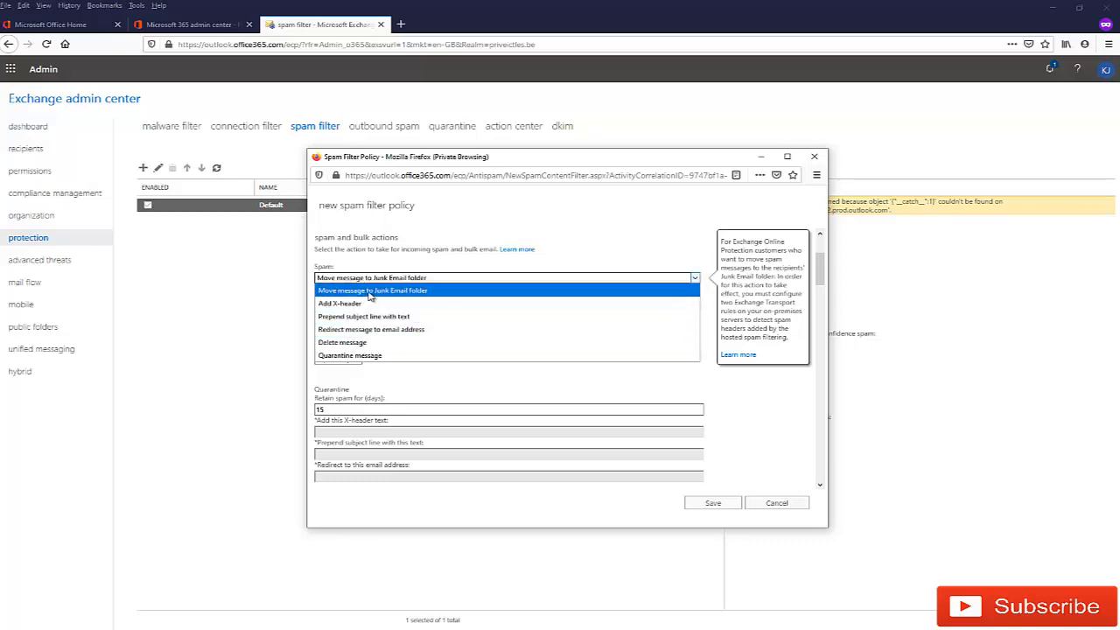
Keep the spam action at 'Move message to Junk Email folder' for spam and high-confidence spam.
{"action": "left_click", "coordinate": [371, 290]}
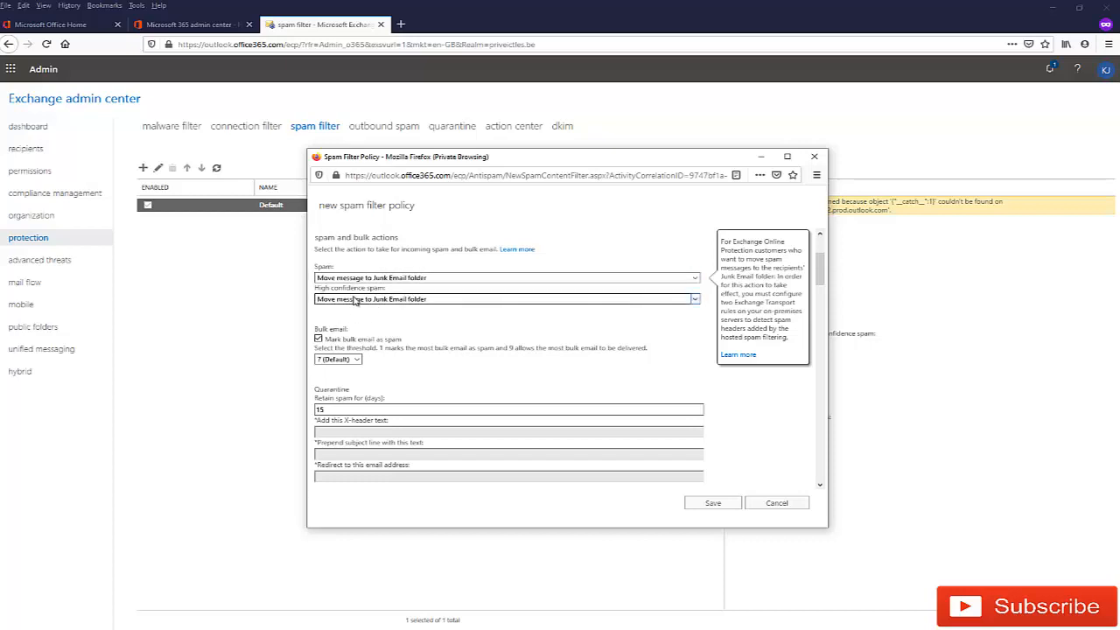
{"action": "scroll", "scroll_direction": "down", "scroll_amount": 3}
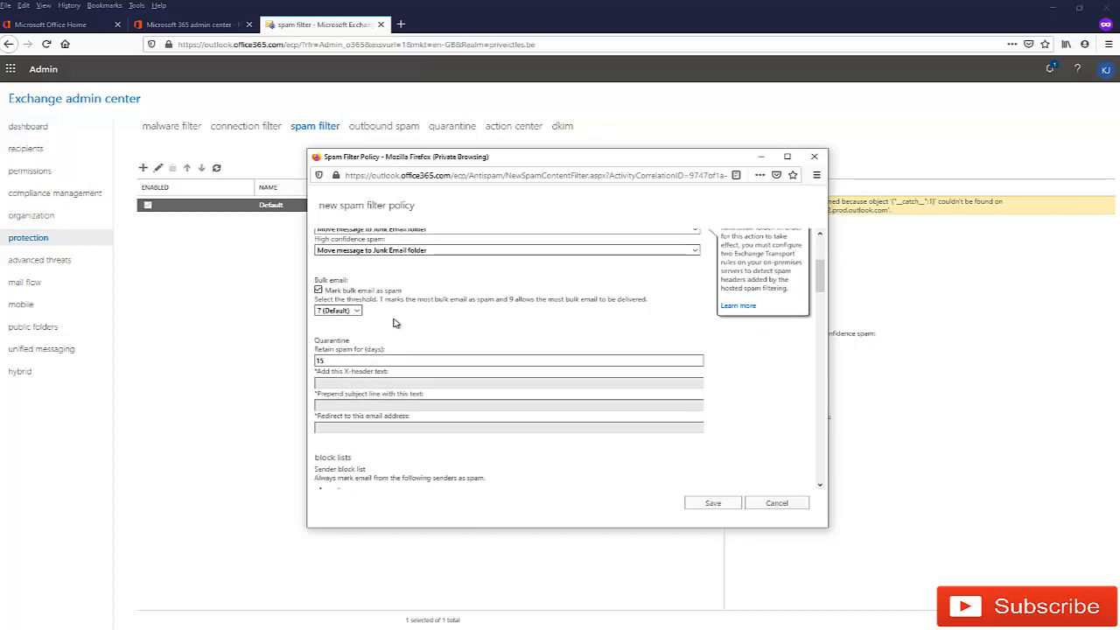
{"action": "scroll", "scroll_direction": "down", "scroll_amount": 3}
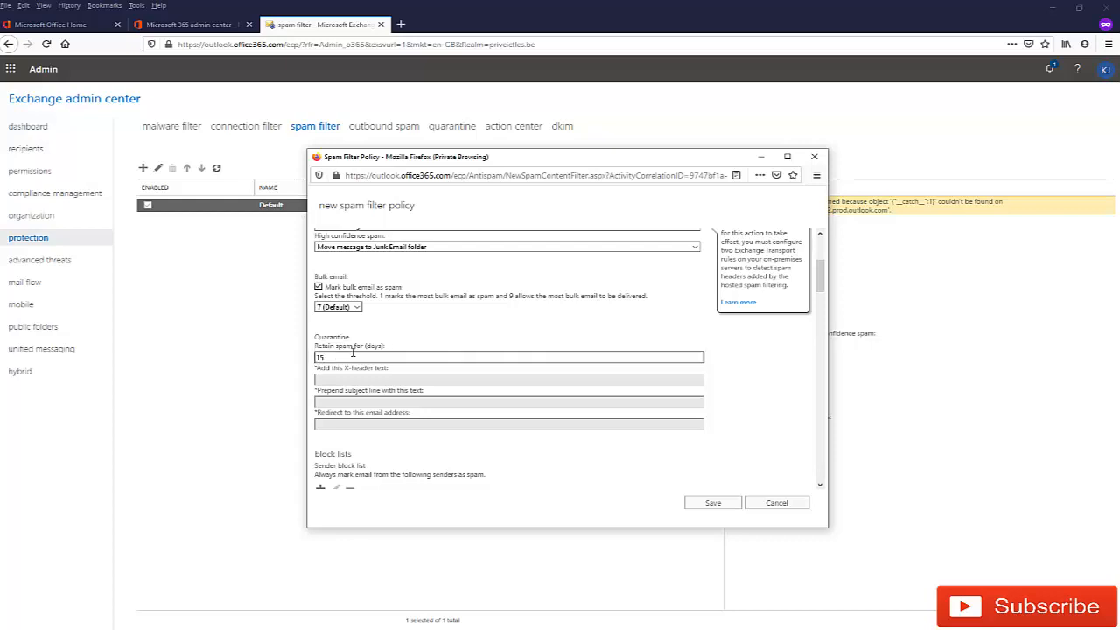
{"action": "scroll", "scroll_direction": "down", "scroll_amount": 3}
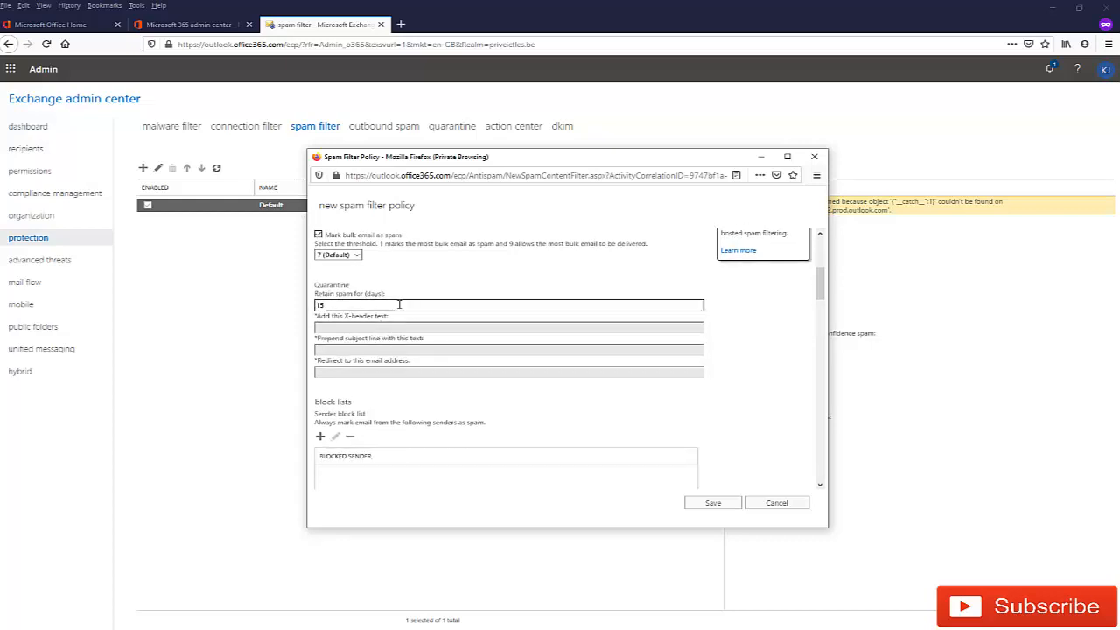
{"action": "scroll", "scroll_direction": "down", "scroll_amount": 3}
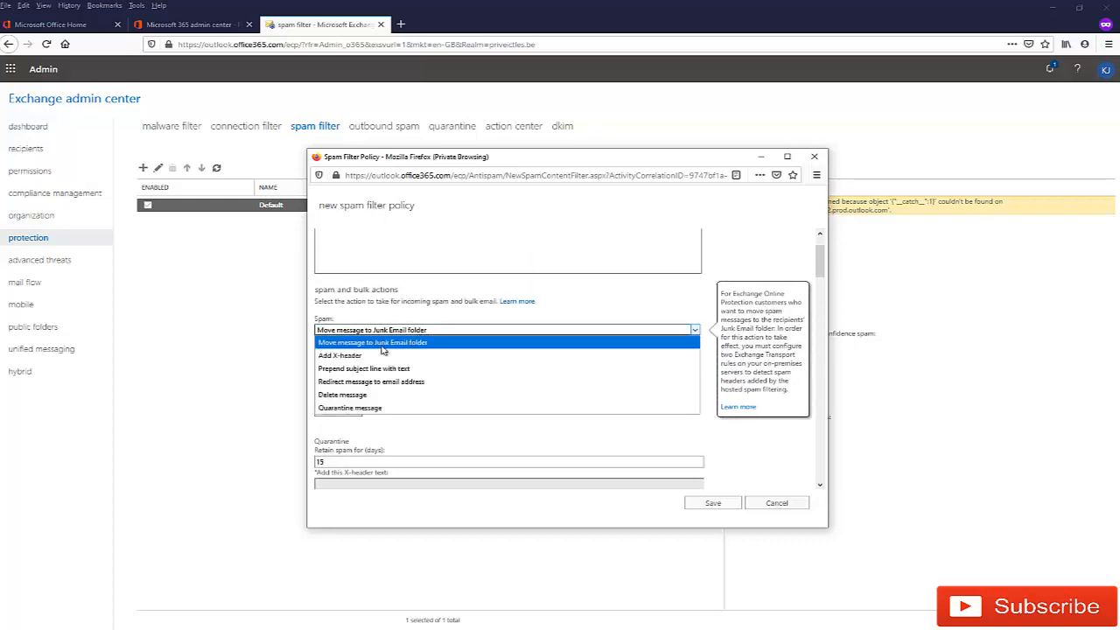
{"action": "left_click", "coordinate": [344, 395]}
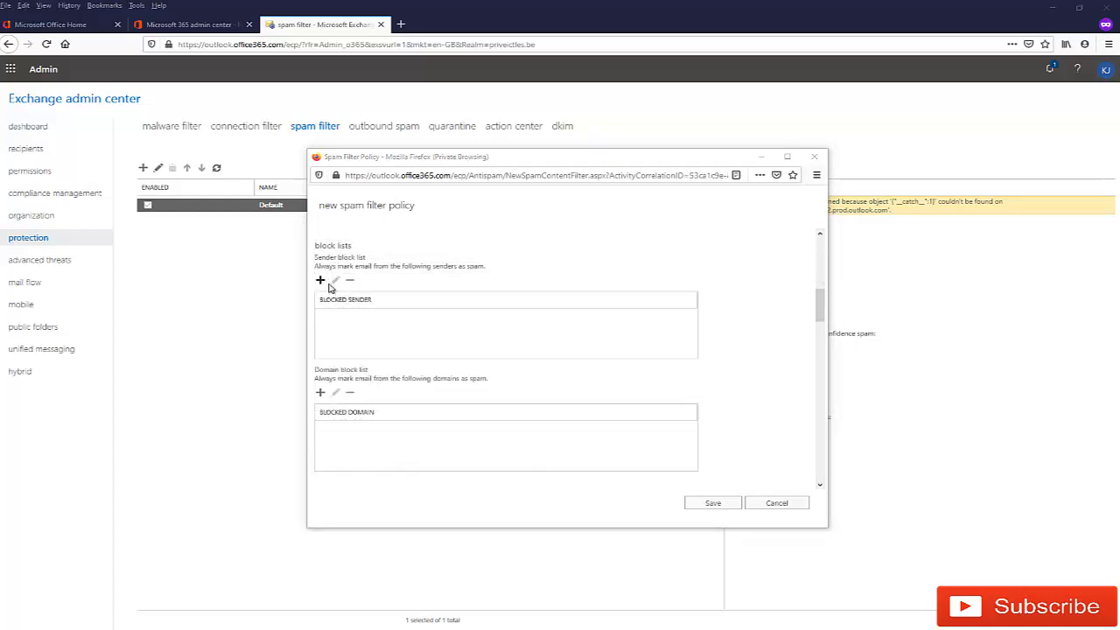
{"action": "mouse_move", "coordinate": [321, 280]}
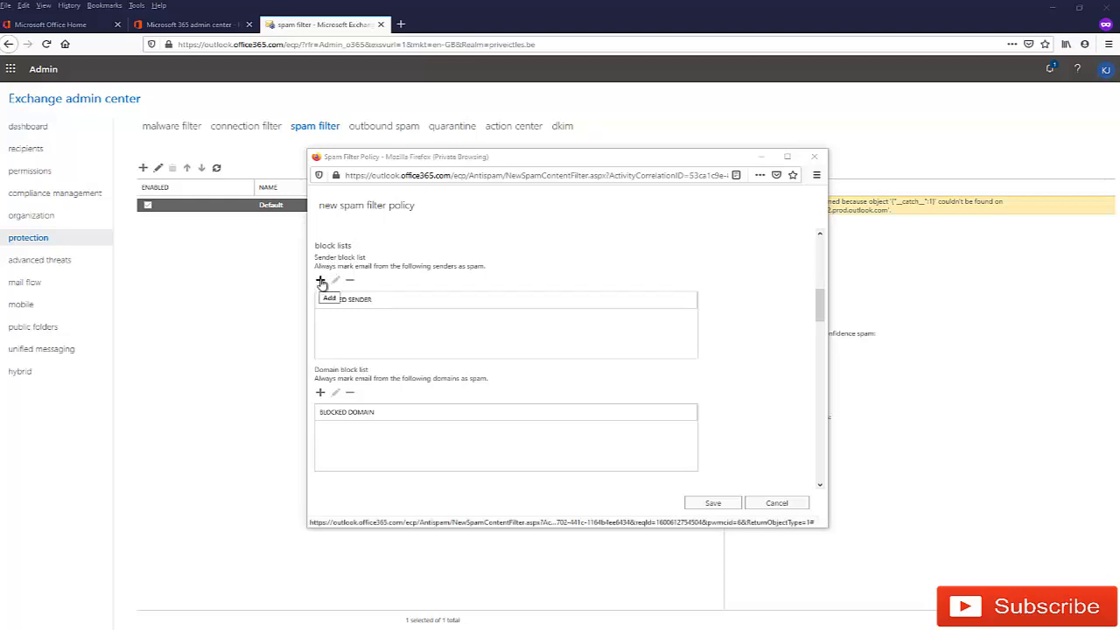
{"action": "left_click", "coordinate": [320, 280]}
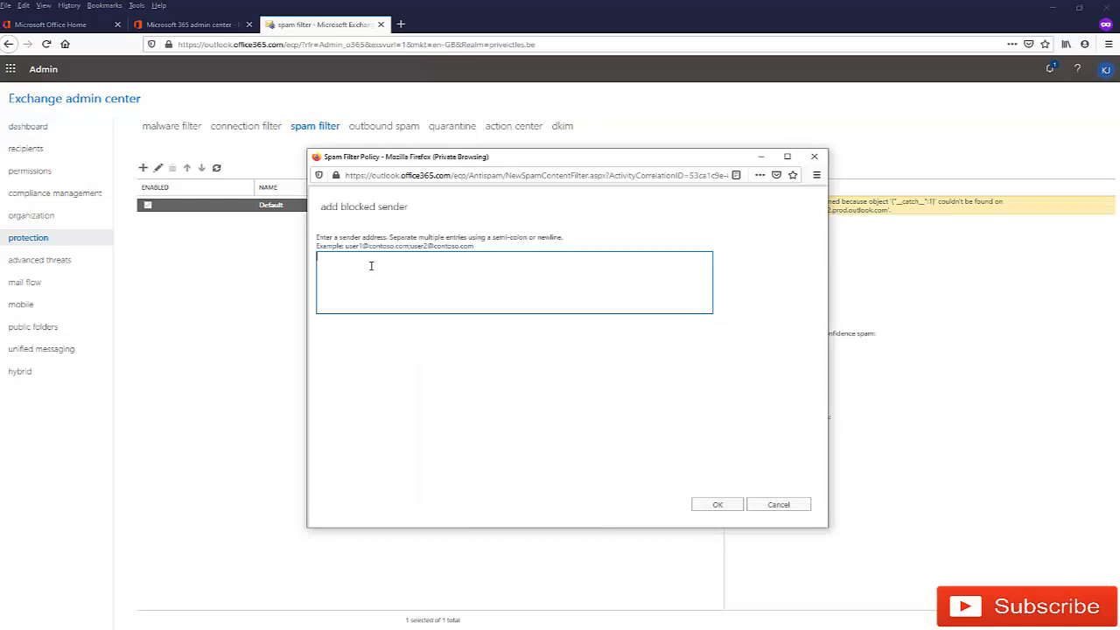
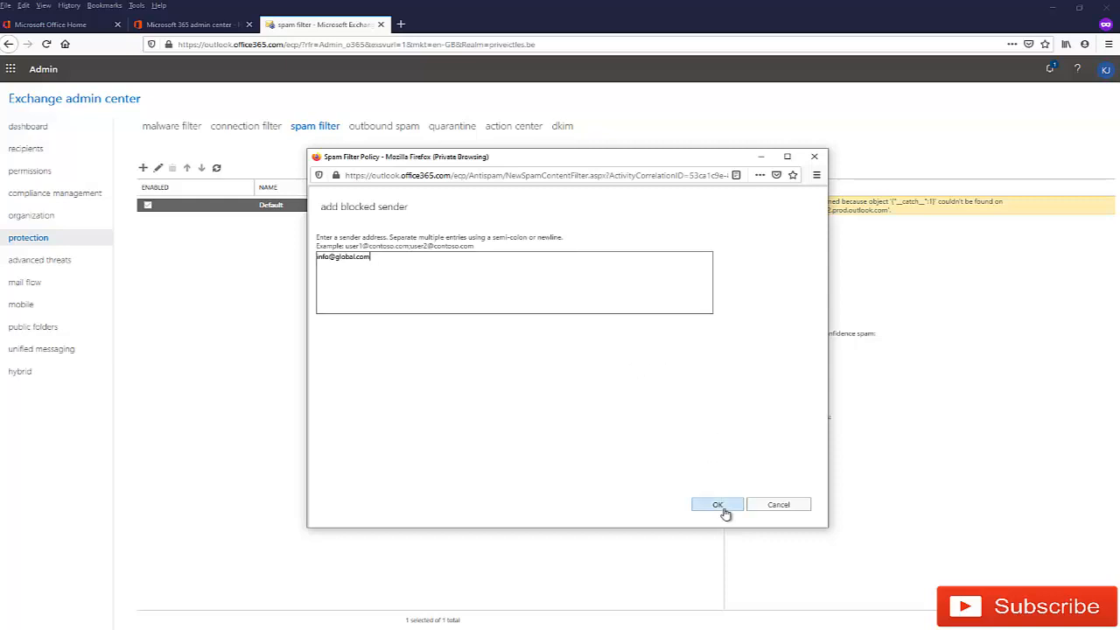
{"action": "left_click", "coordinate": [716, 504]}
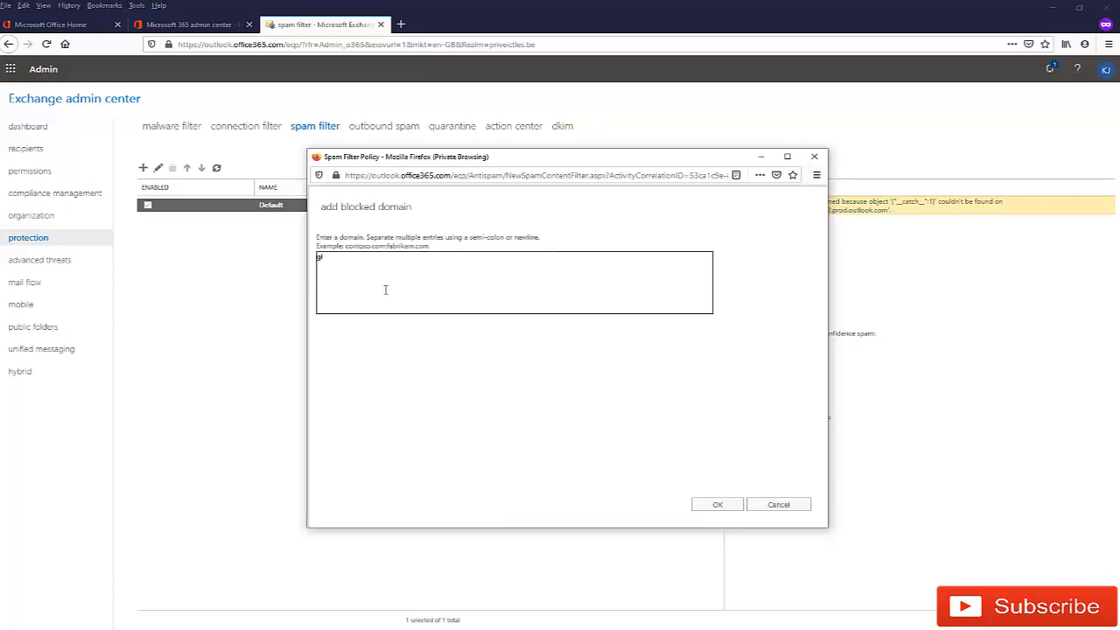
{"action": "type", "text": "lobal.com"}
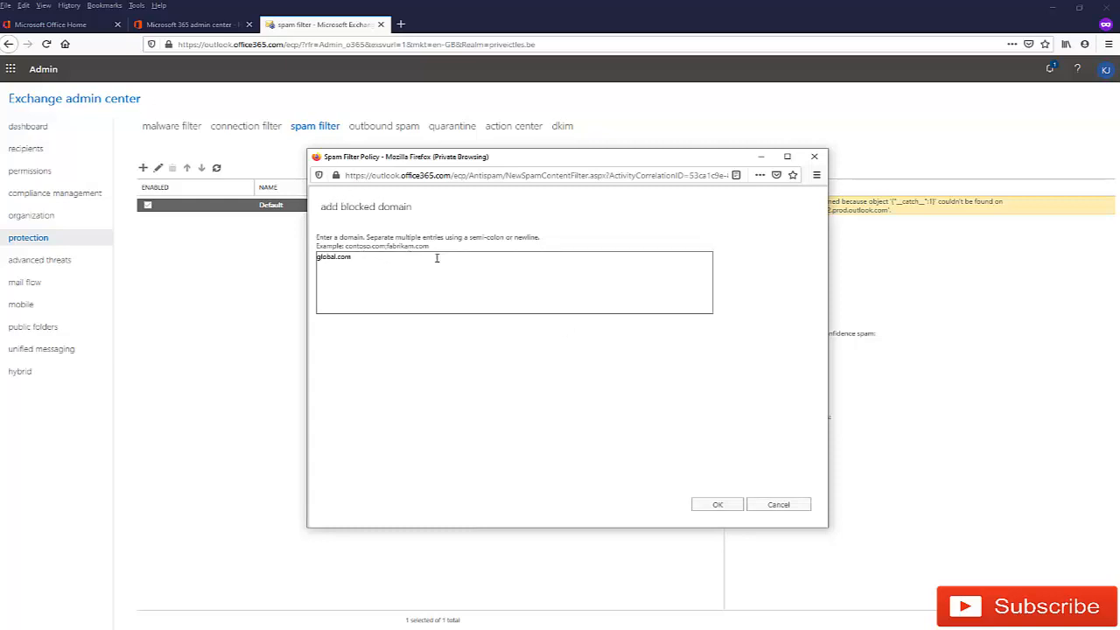
{"action": "left_click", "coordinate": [717, 504]}
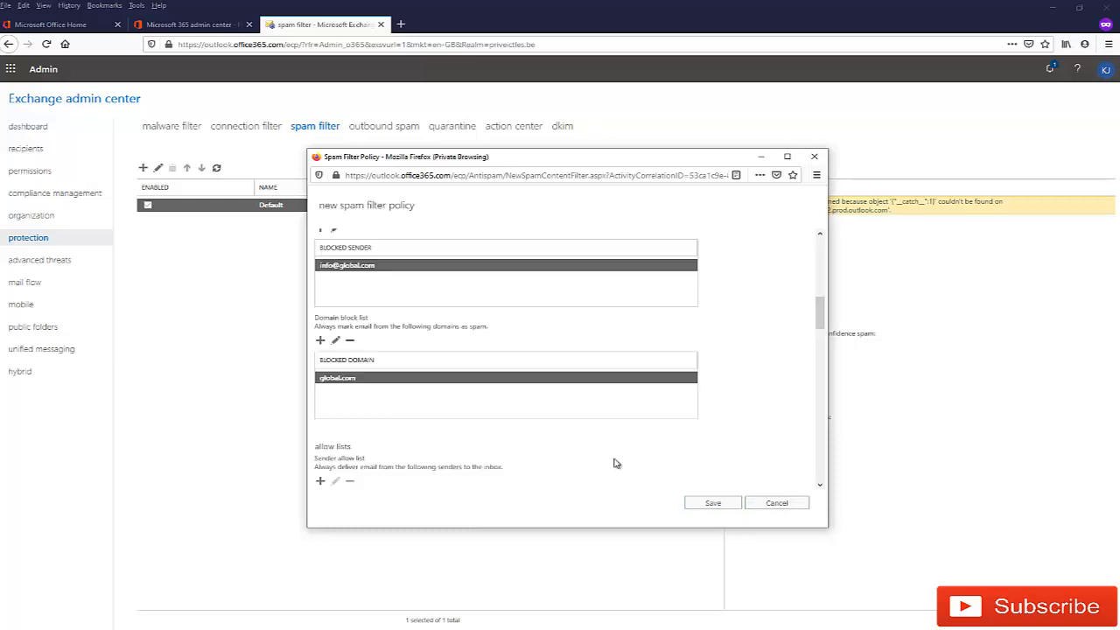
{"action": "scroll", "scroll_direction": "down", "scroll_amount": 3}
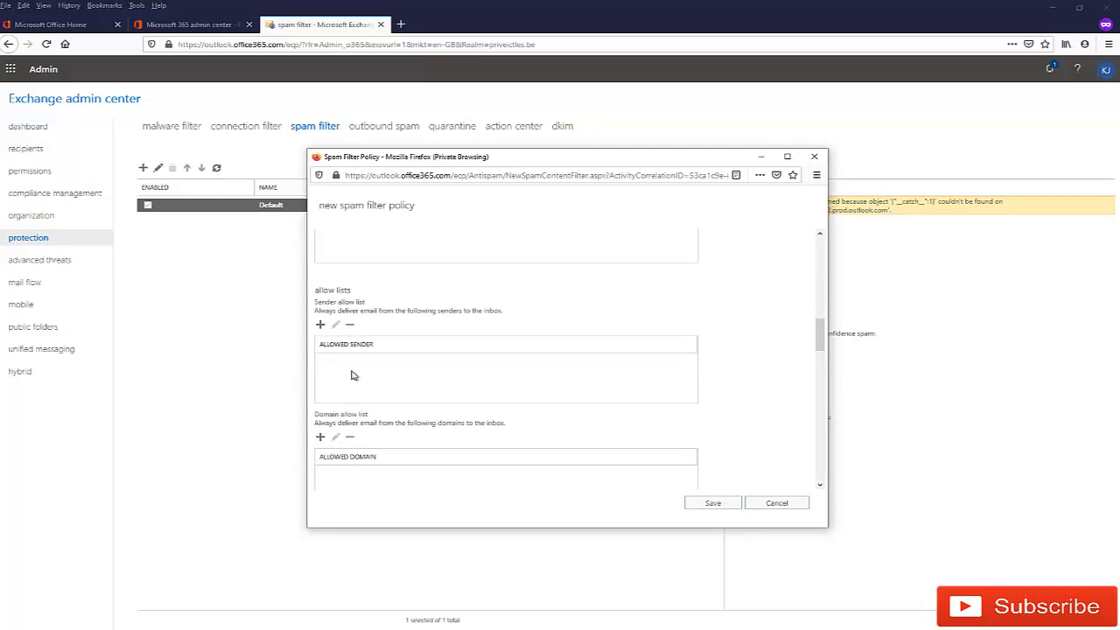
{"action": "mouse_move", "coordinate": [359, 353]}
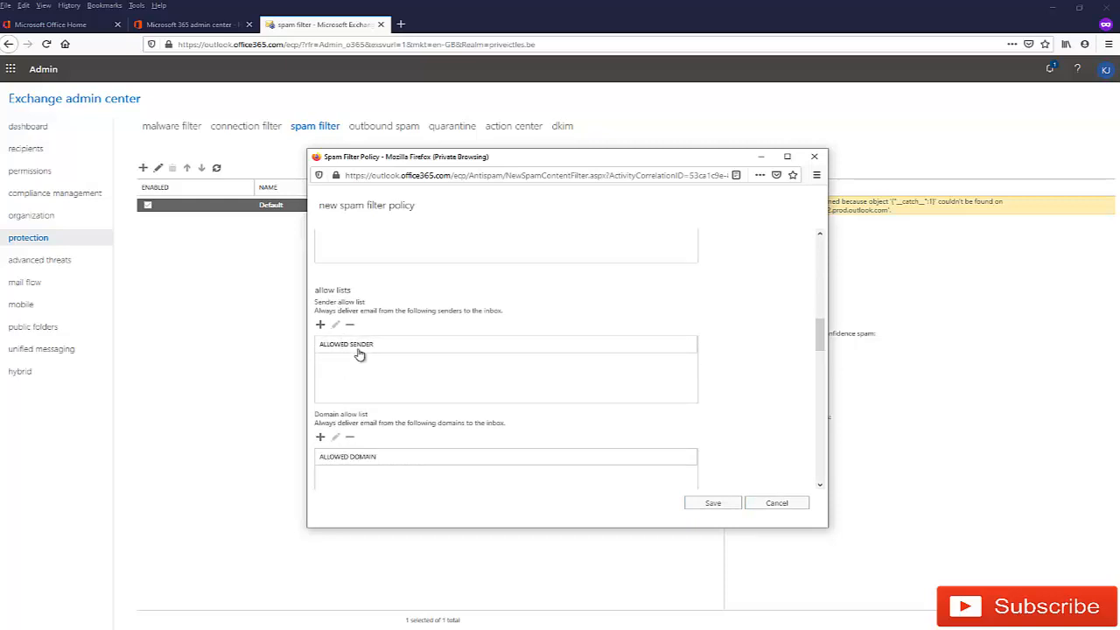
{"action": "mouse_move", "coordinate": [359, 353]}
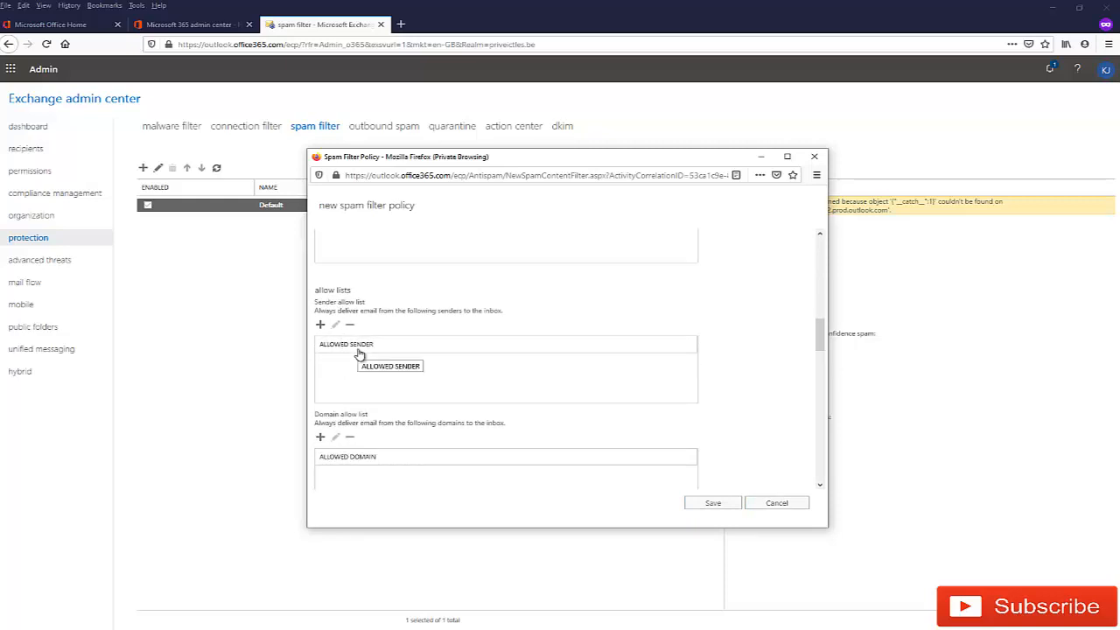
{"action": "mouse_move", "coordinate": [362, 350]}
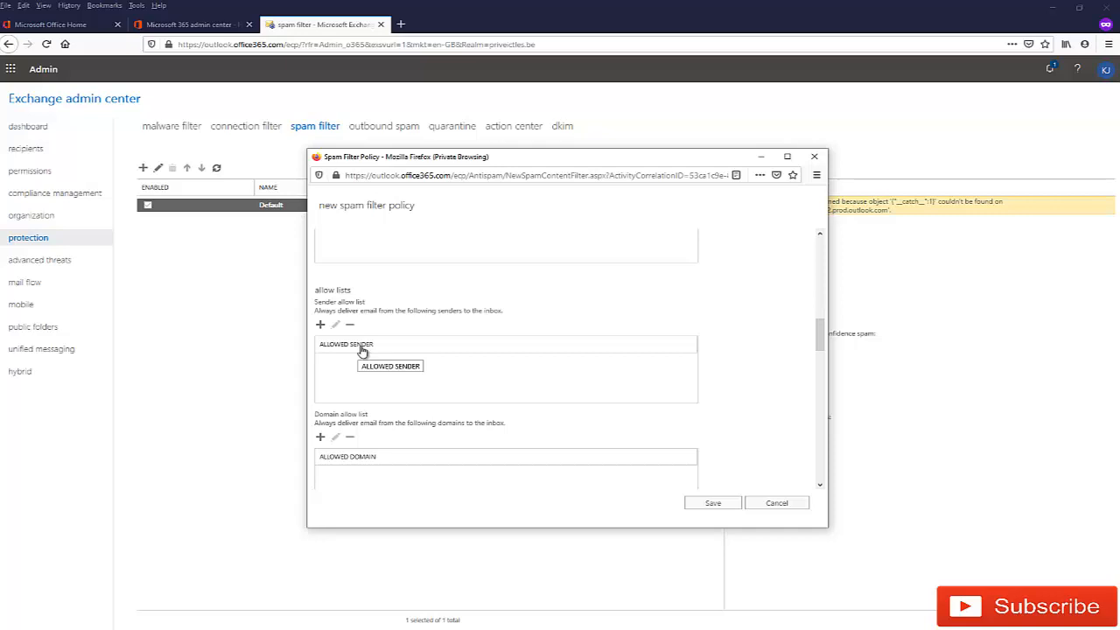
{"action": "mouse_move", "coordinate": [368, 353]}
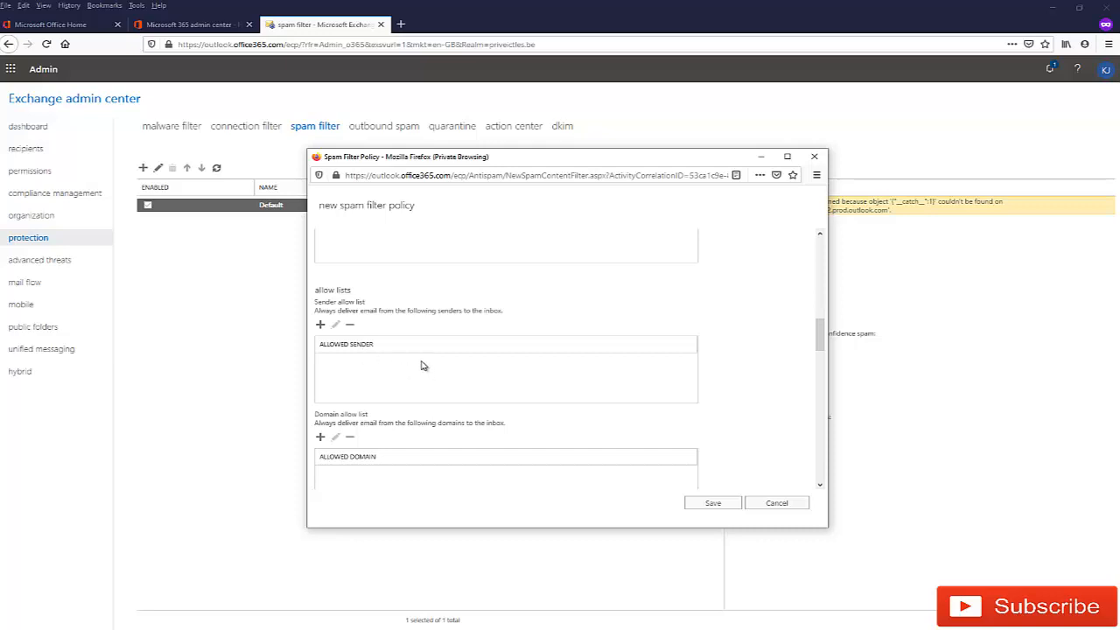
{"action": "mouse_move", "coordinate": [431, 350]}
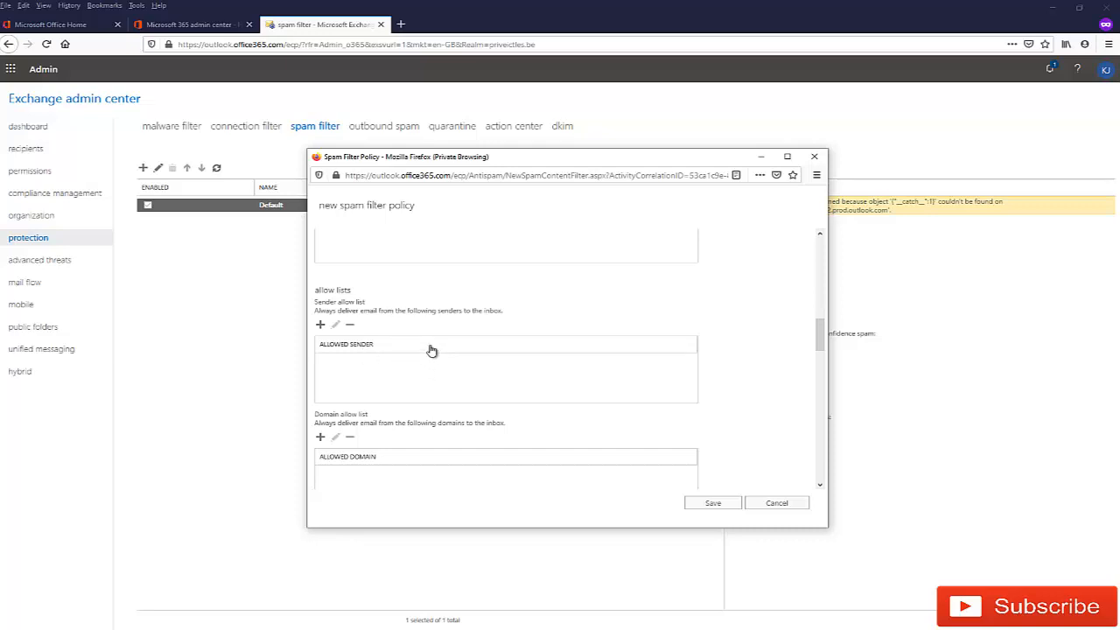
{"action": "scroll", "scroll_direction": "down", "scroll_amount": 3}
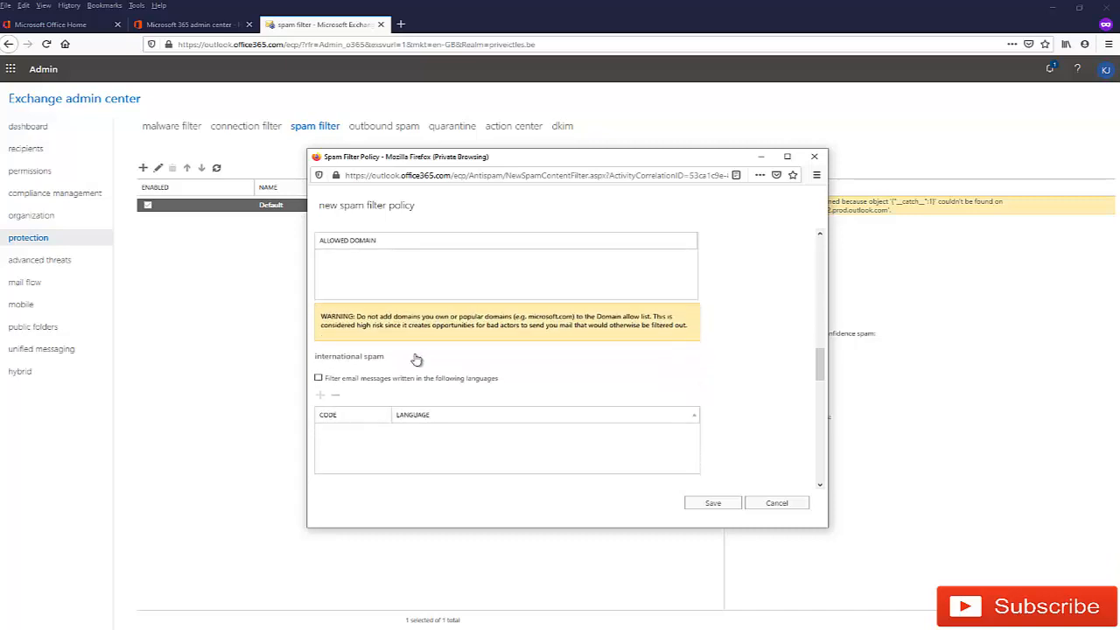
{"action": "scroll", "scroll_direction": "down", "scroll_amount": 3}
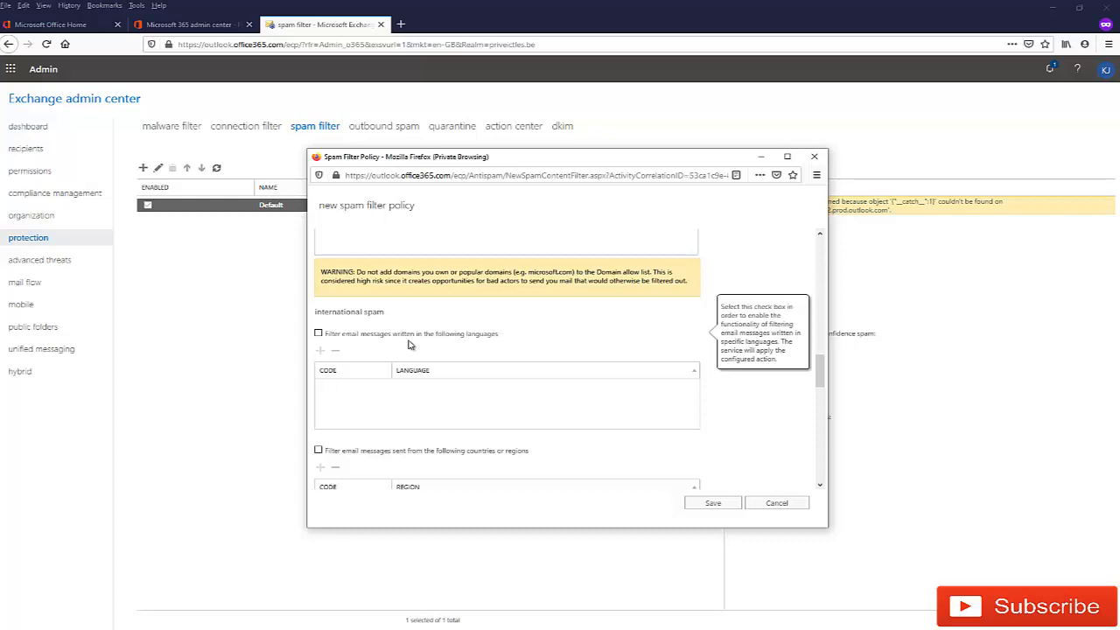
{"action": "scroll", "scroll_direction": "down", "scroll_amount": 3}
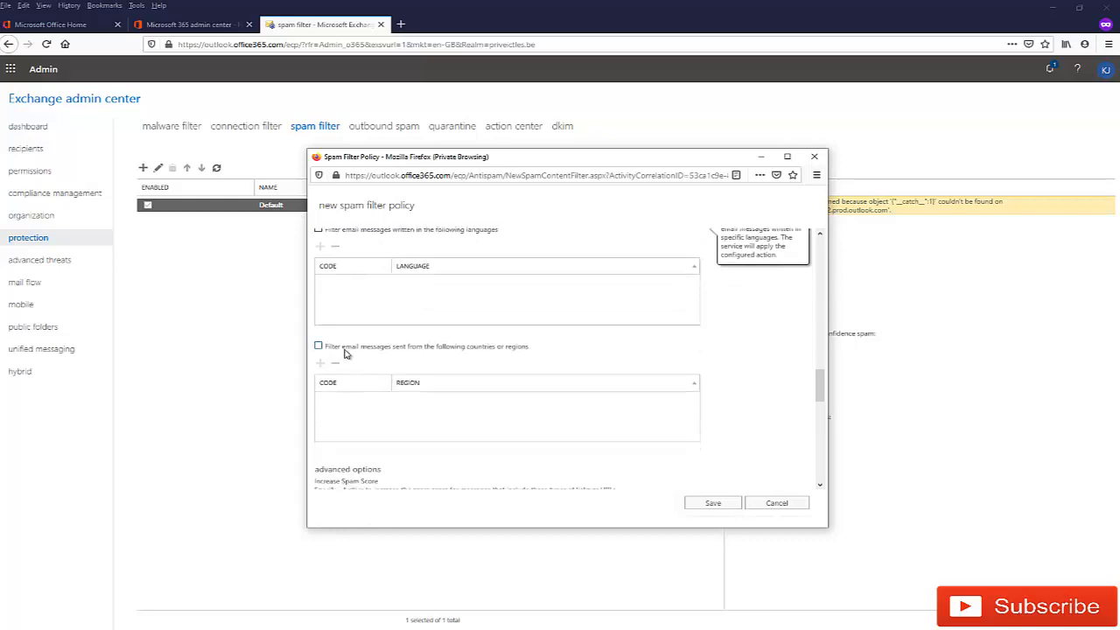
{"action": "scroll", "scroll_direction": "down", "scroll_amount": 3}
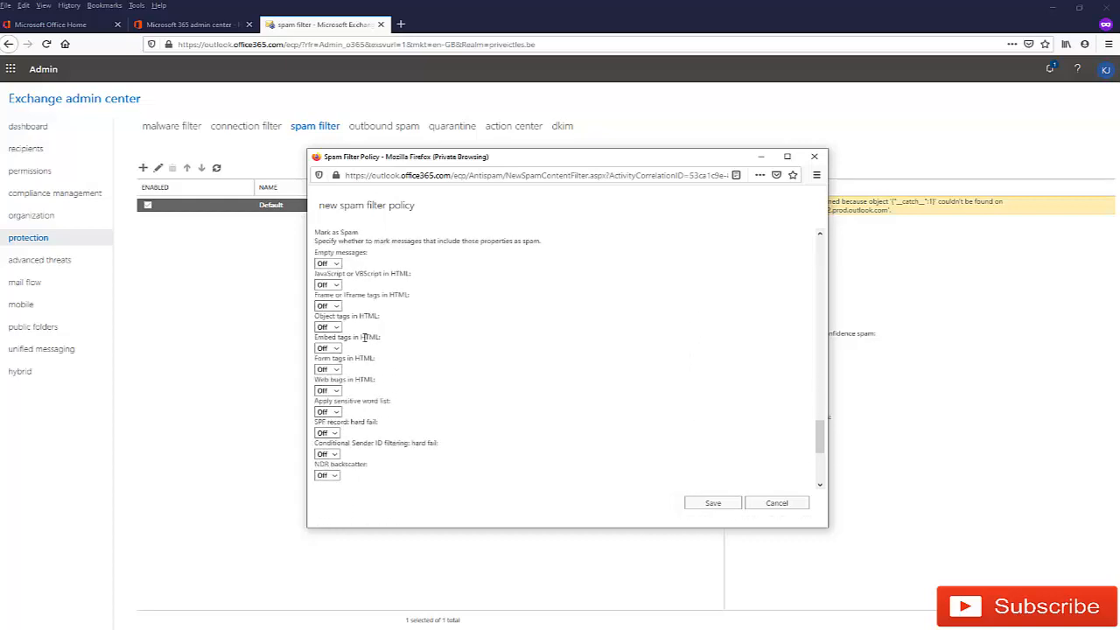
{"action": "scroll", "scroll_direction": "down", "scroll_amount": 3}
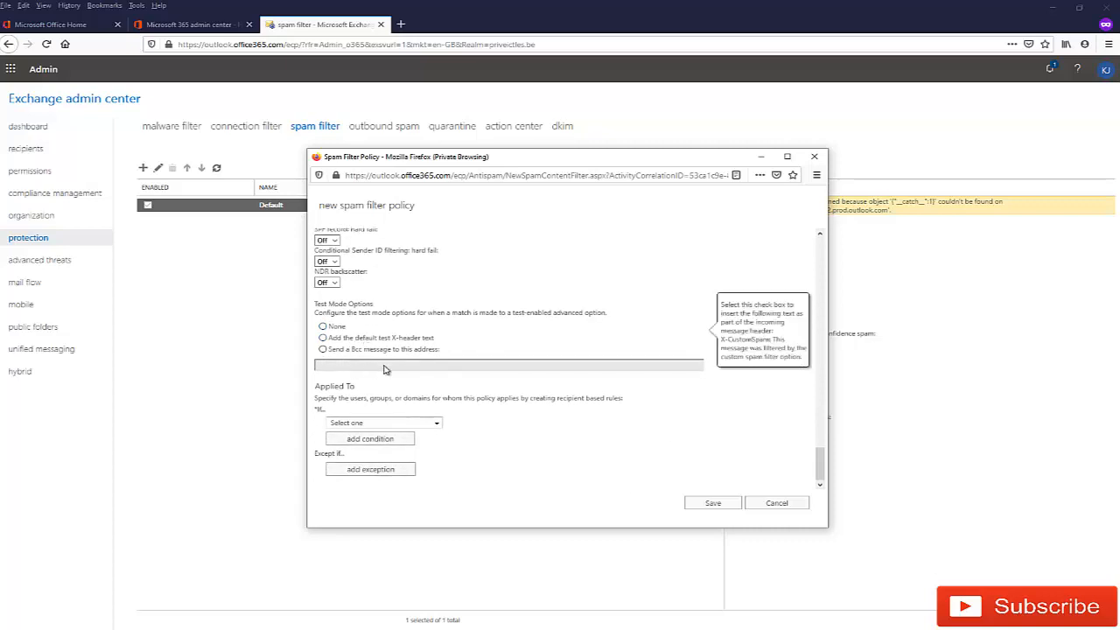
{"action": "mouse_move", "coordinate": [337, 408]}
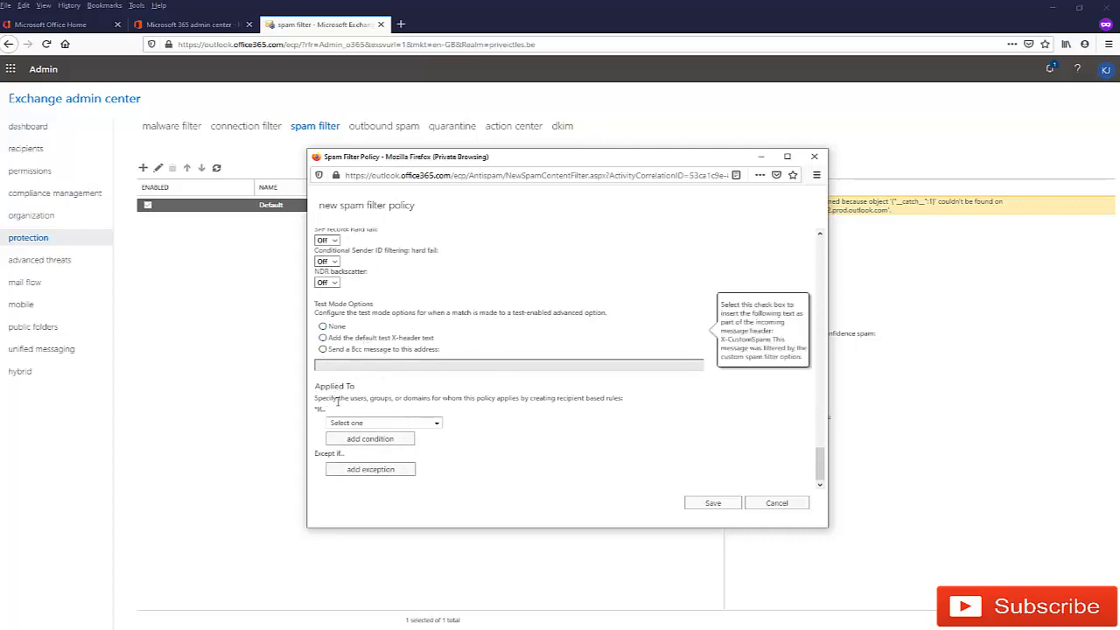
{"action": "mouse_move", "coordinate": [473, 407]}
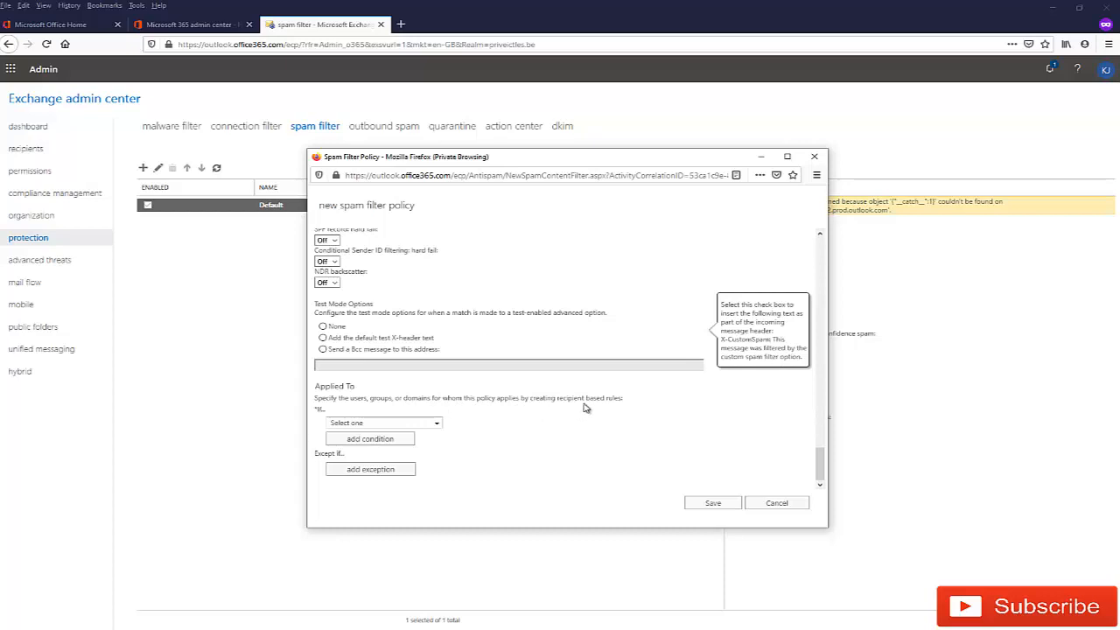
Scope the policy to recipient domain priveictles.be and start an exception condition.
{"action": "left_click", "coordinate": [380, 422]}
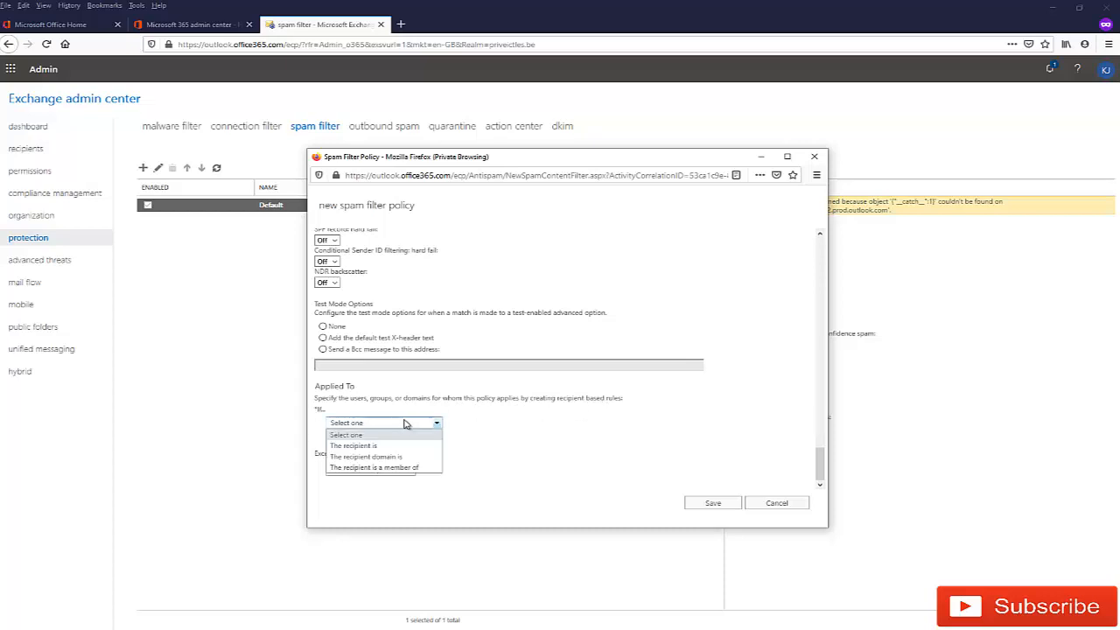
{"action": "mouse_move", "coordinate": [369, 459]}
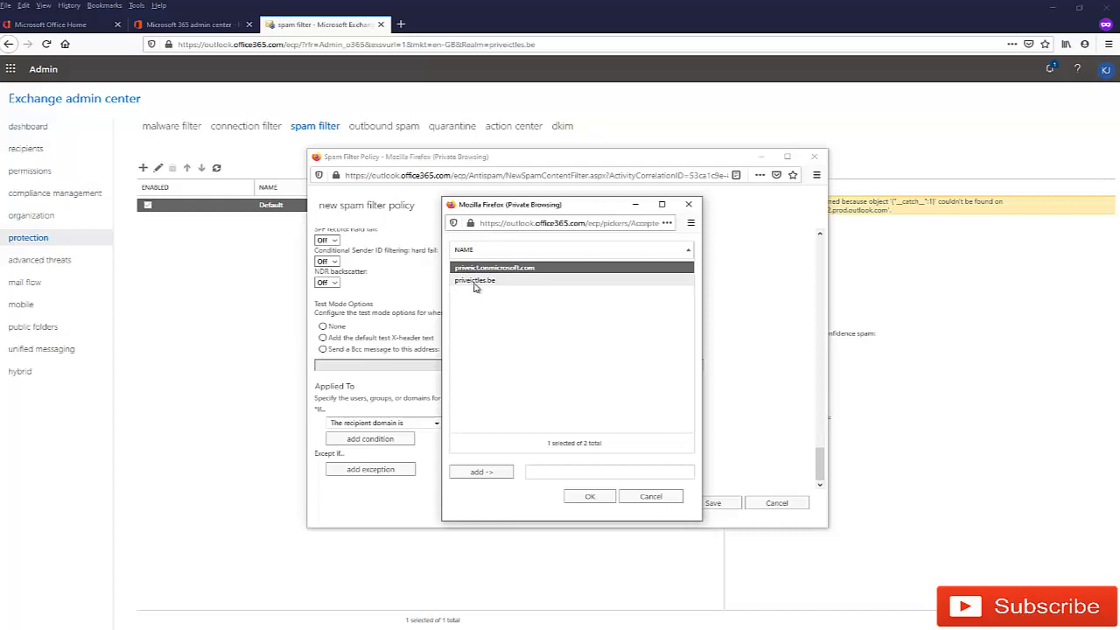
{"action": "left_click", "coordinate": [475, 280]}
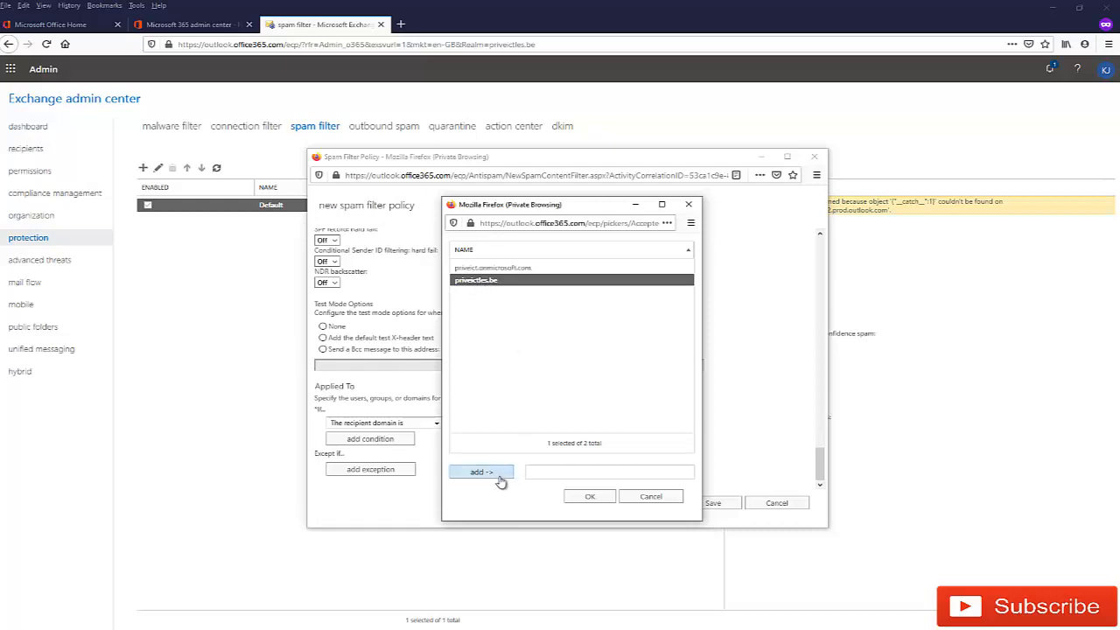
{"action": "left_click", "coordinate": [590, 496]}
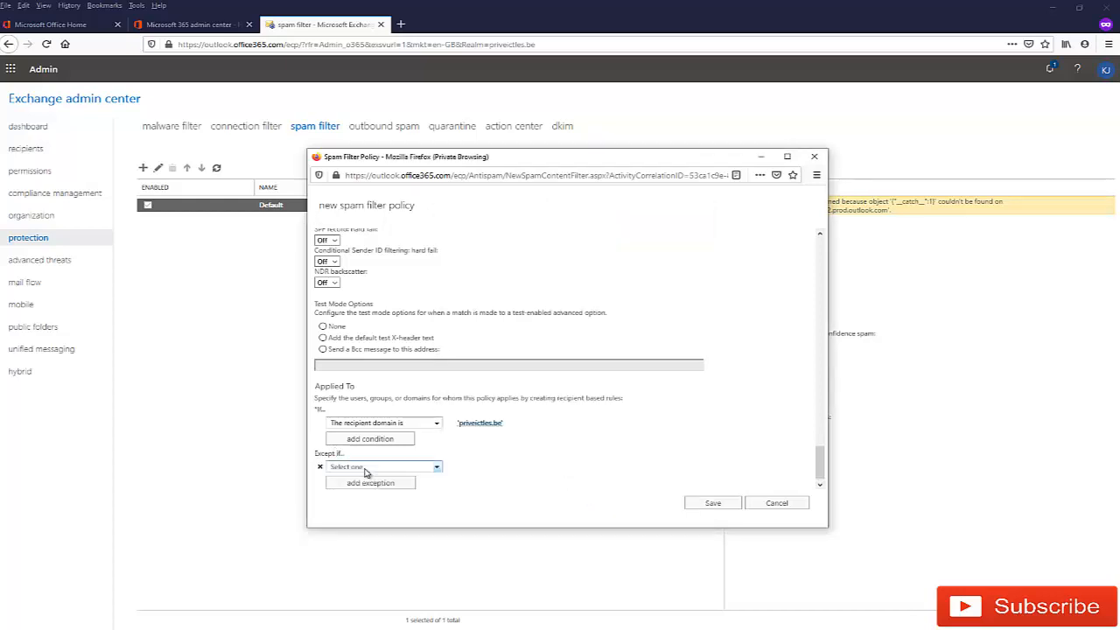
{"action": "left_click", "coordinate": [378, 466]}
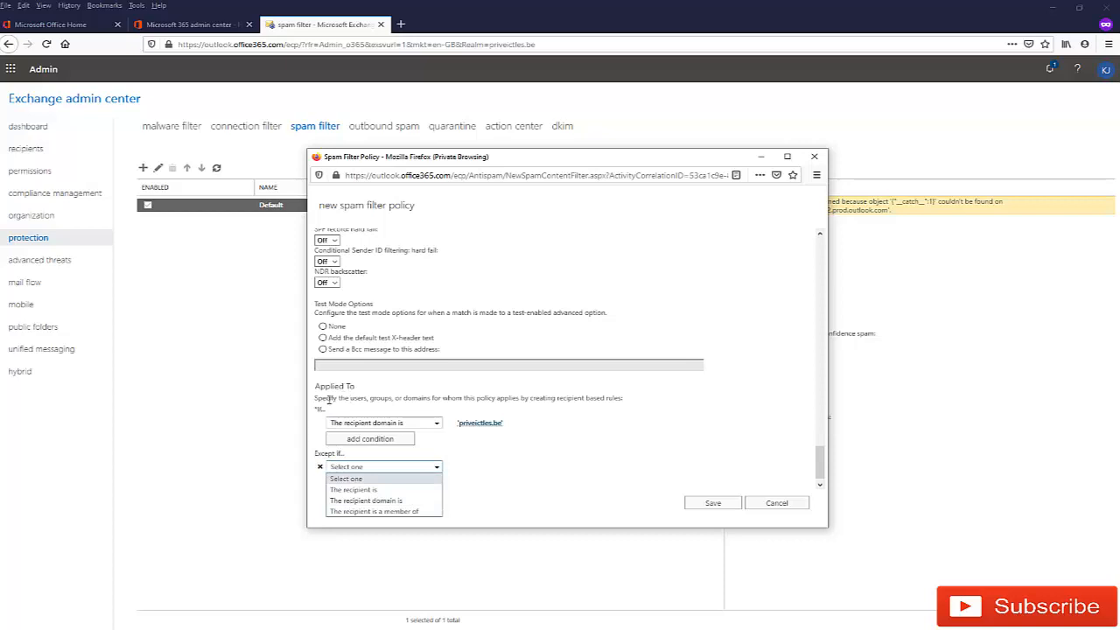
{"action": "mouse_move", "coordinate": [402, 409]}
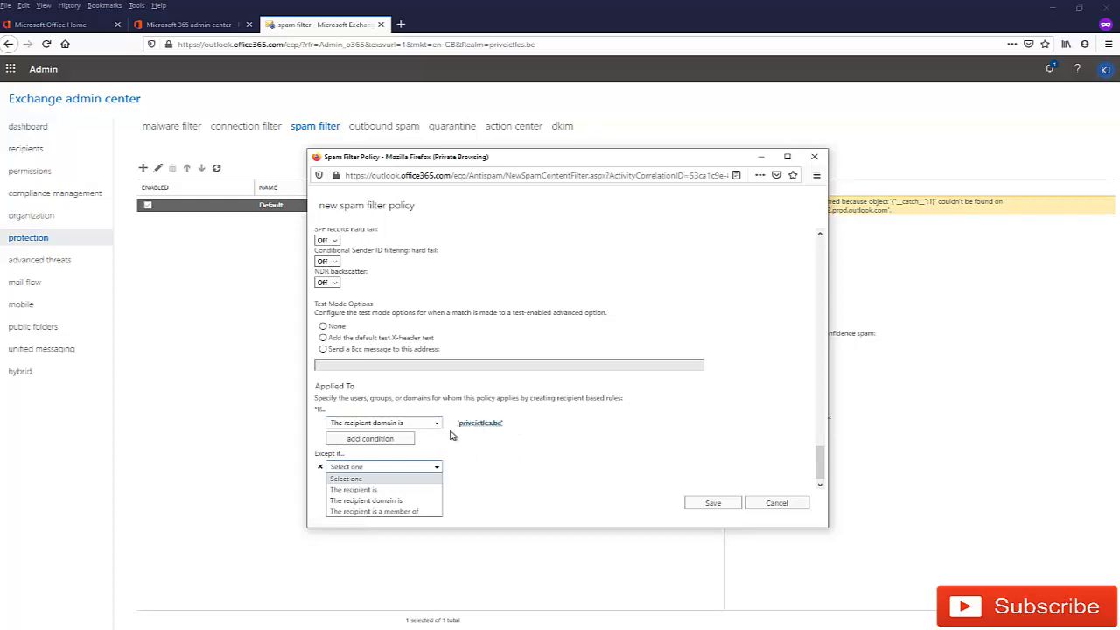
Remove the empty exception, save the policy, dismiss confirmations, and select Blocked Domains.
{"action": "left_click", "coordinate": [319, 467]}
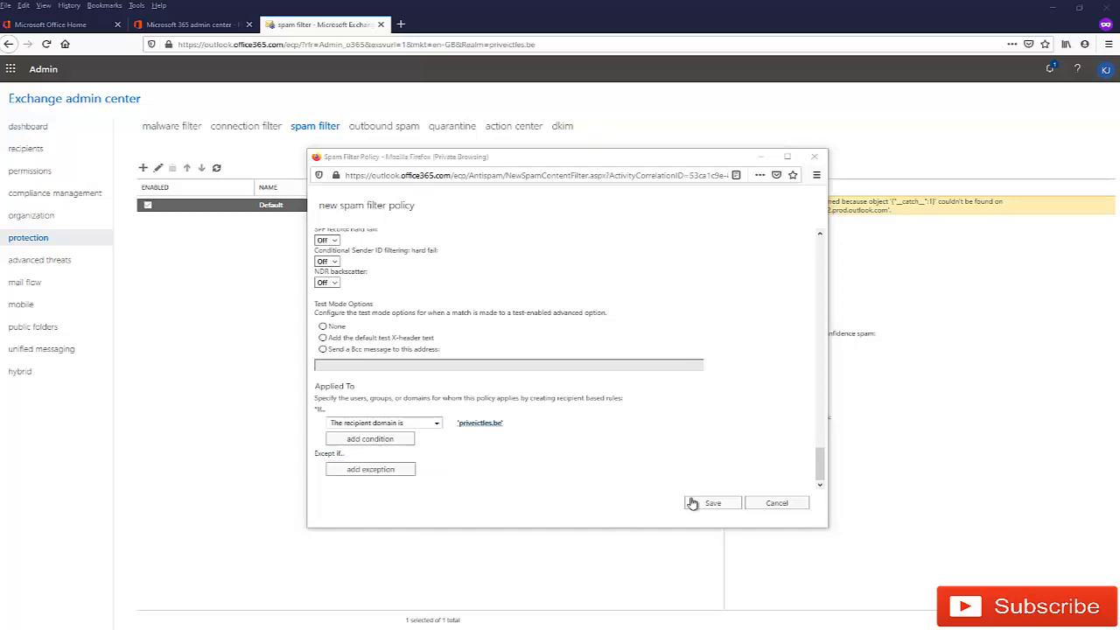
{"action": "left_click", "coordinate": [712, 502]}
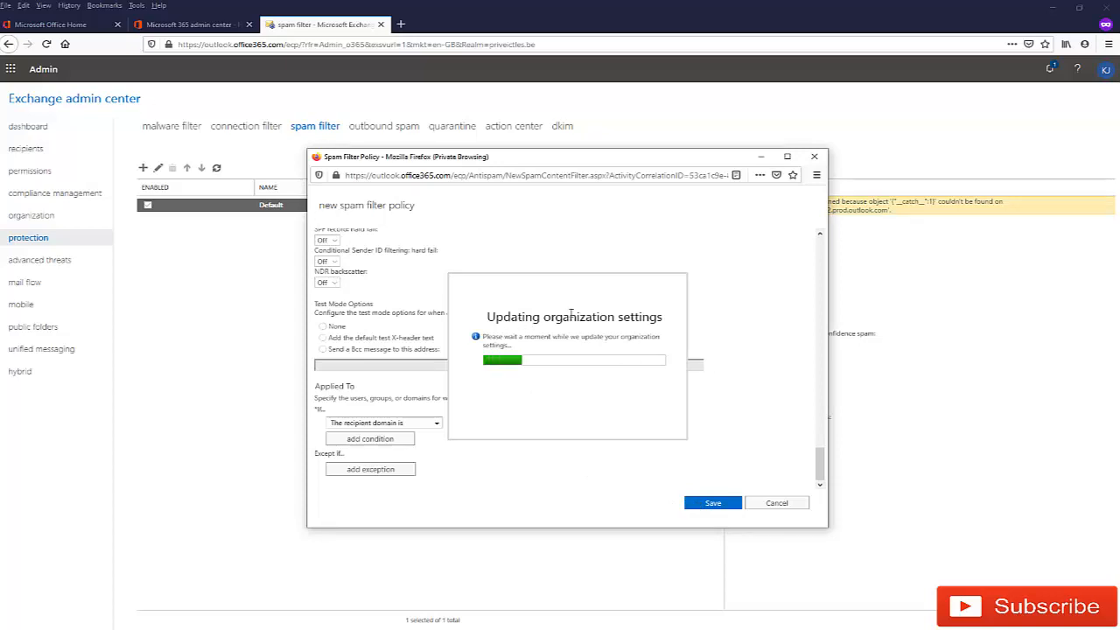
{"action": "mouse_move", "coordinate": [900, 439]}
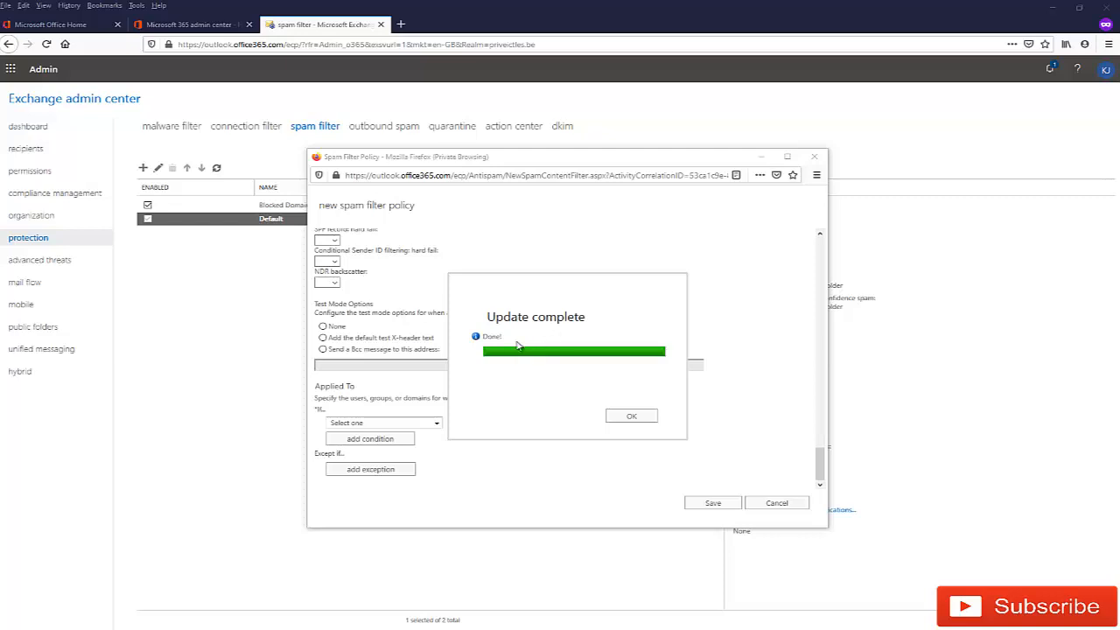
{"action": "left_click", "coordinate": [631, 415]}
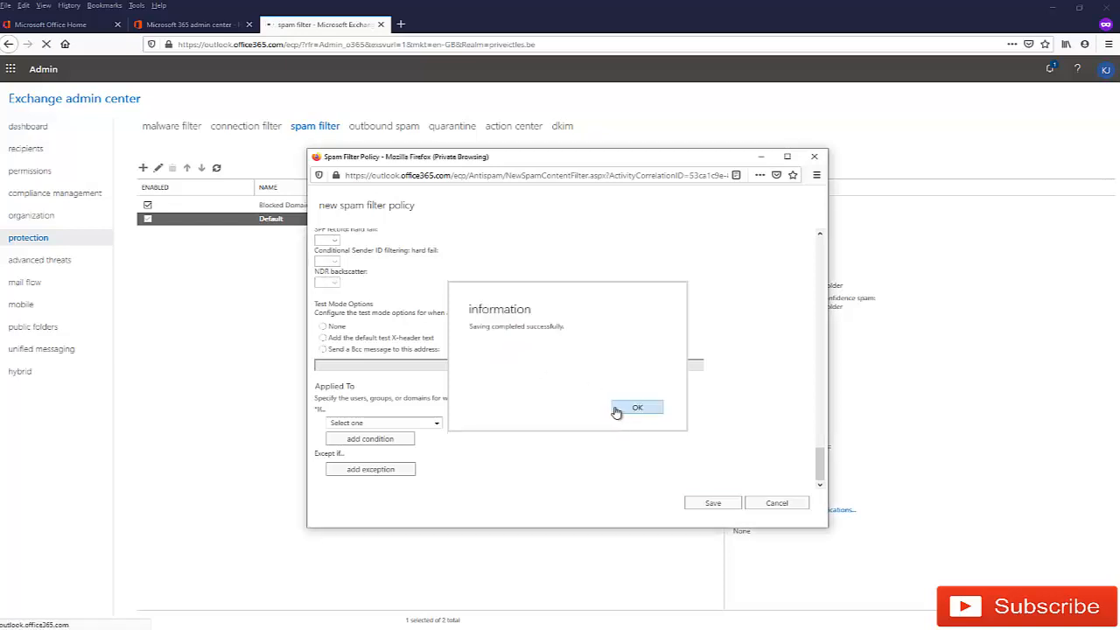
{"action": "left_click", "coordinate": [637, 407]}
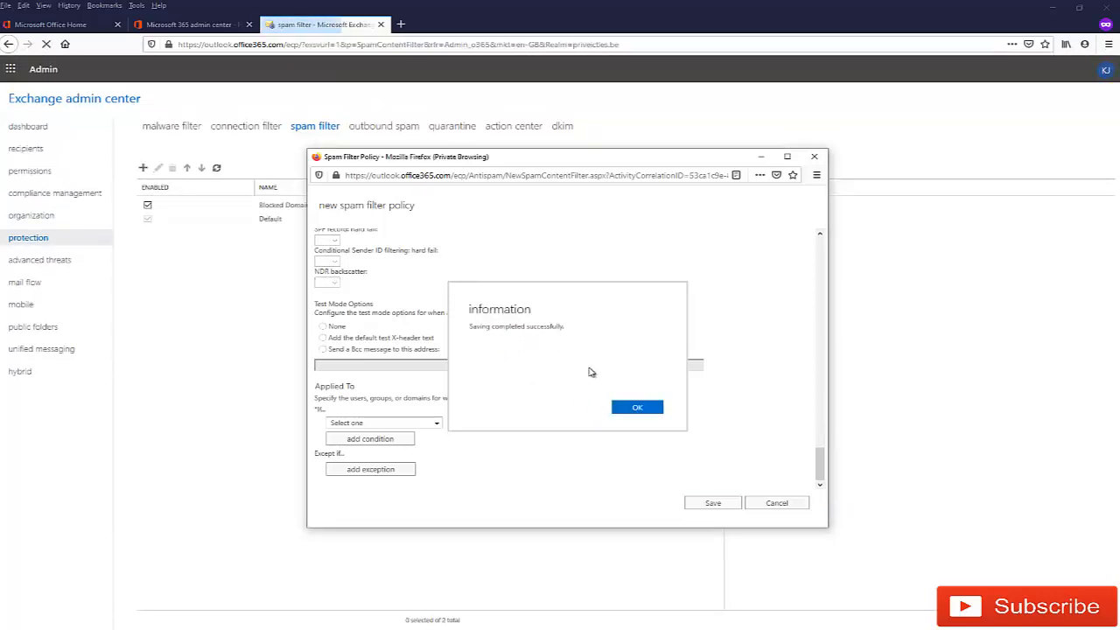
{"action": "left_click", "coordinate": [637, 407]}
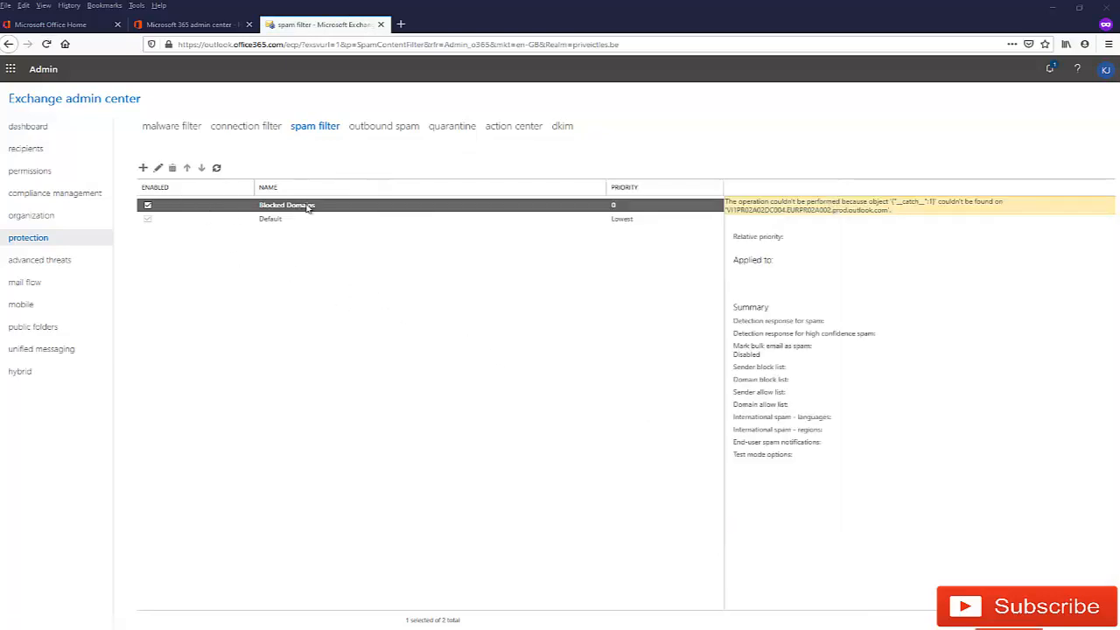
{"action": "mouse_move", "coordinate": [297, 209]}
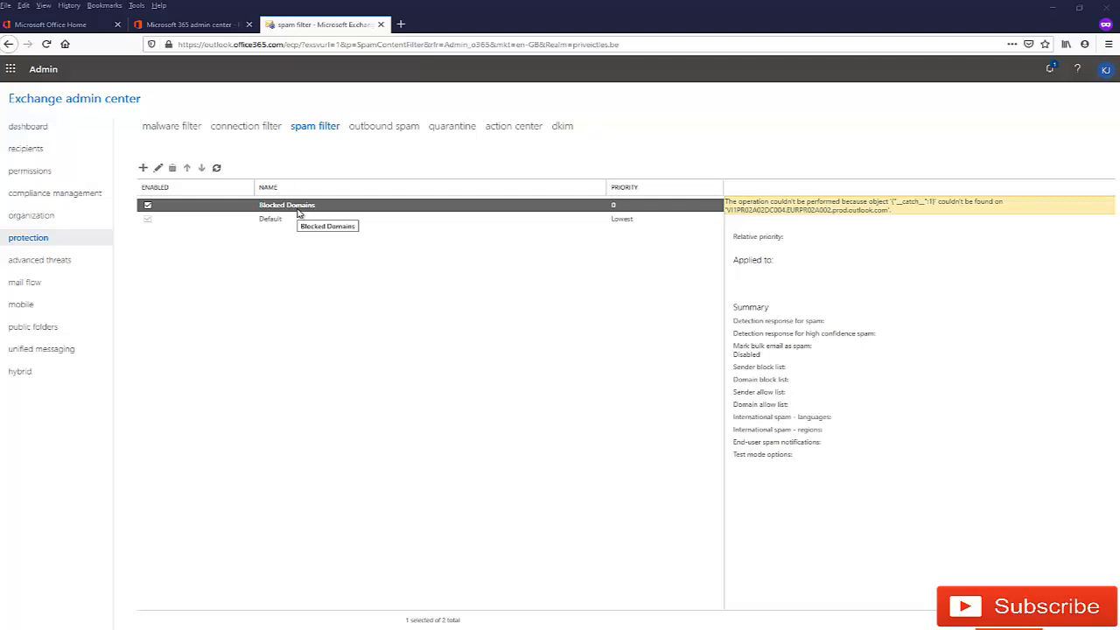
{"action": "mouse_move", "coordinate": [306, 210]}
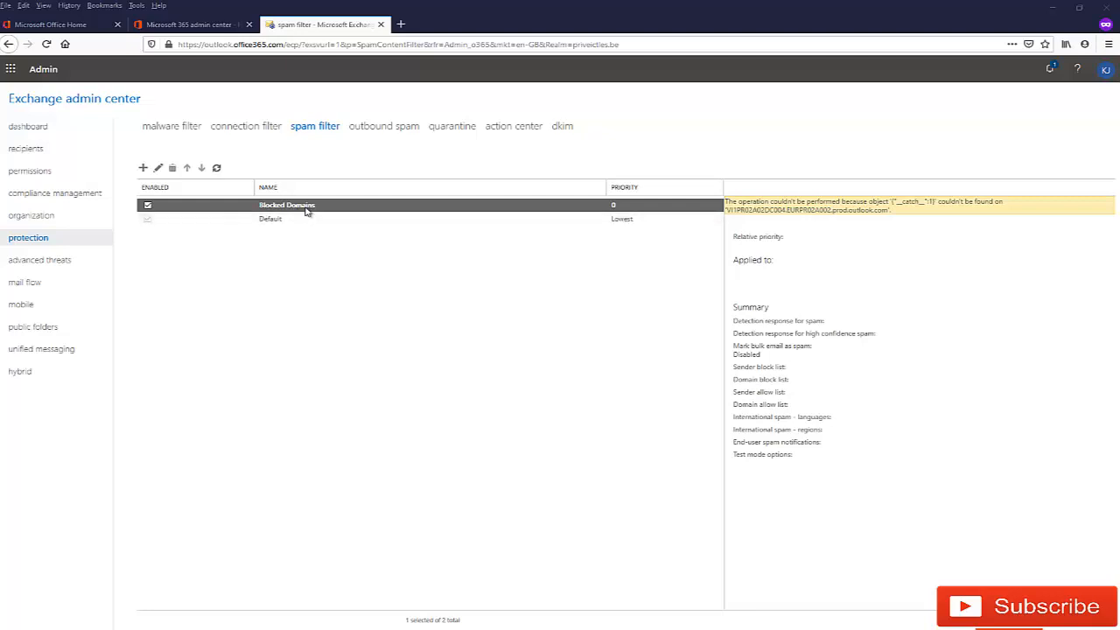
{"action": "left_click", "coordinate": [158, 167]}
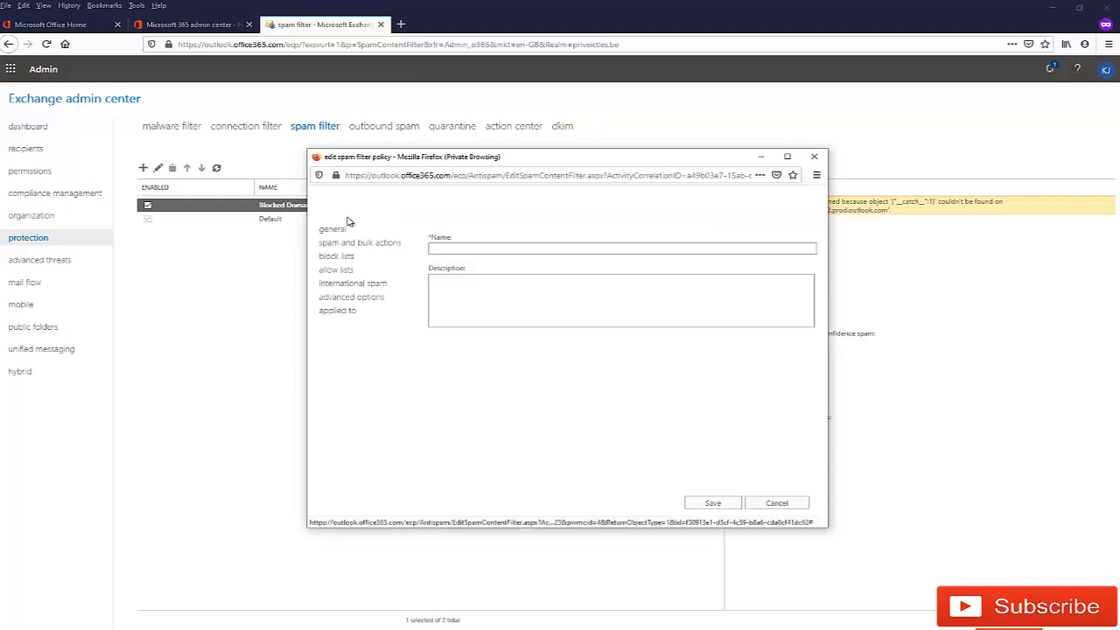
{"action": "left_click", "coordinate": [337, 255]}
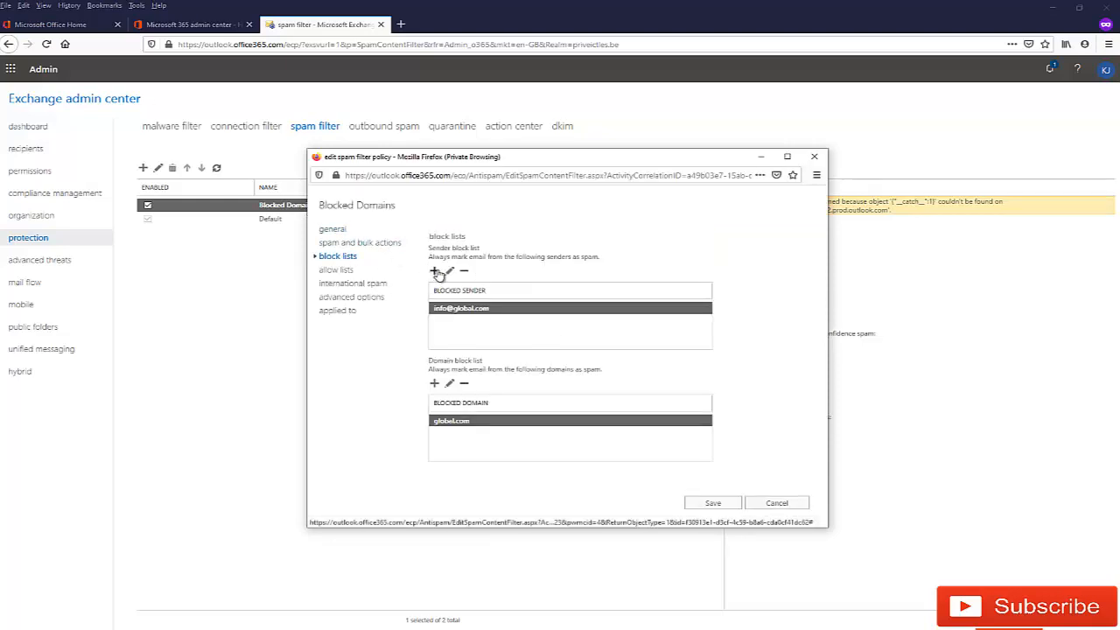
{"action": "left_click", "coordinate": [433, 270]}
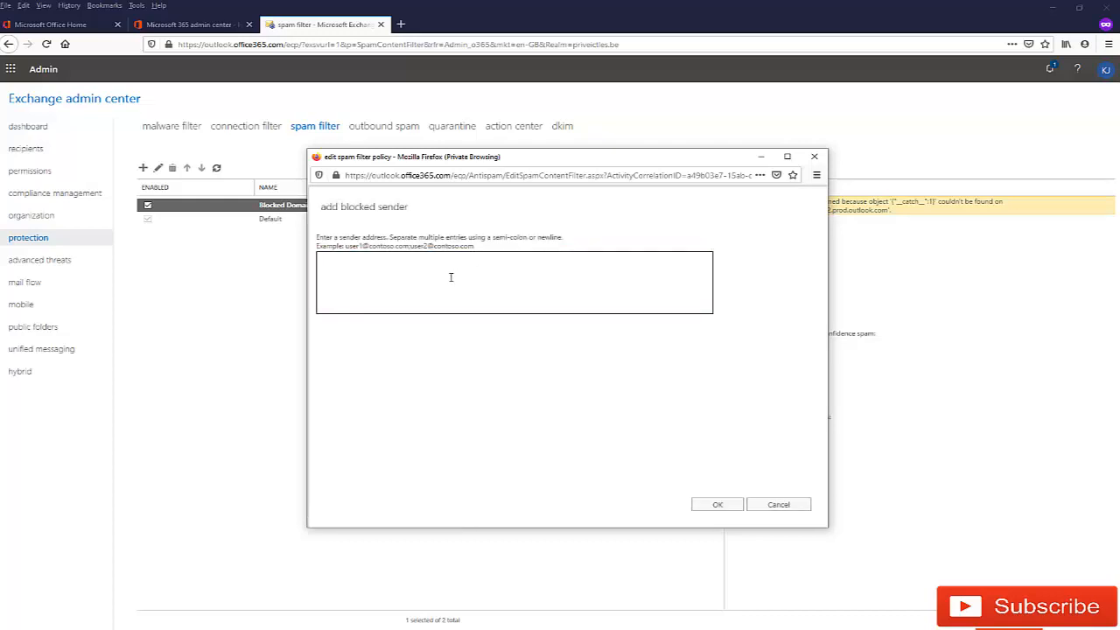
{"action": "type", "text": "ubf"}
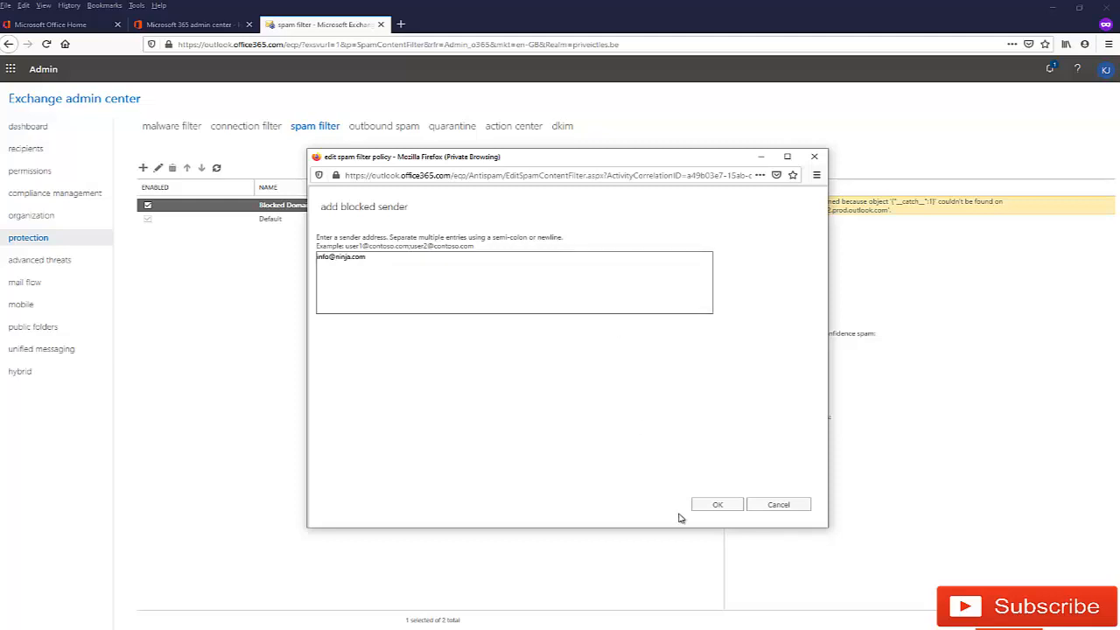
{"action": "left_click", "coordinate": [715, 504]}
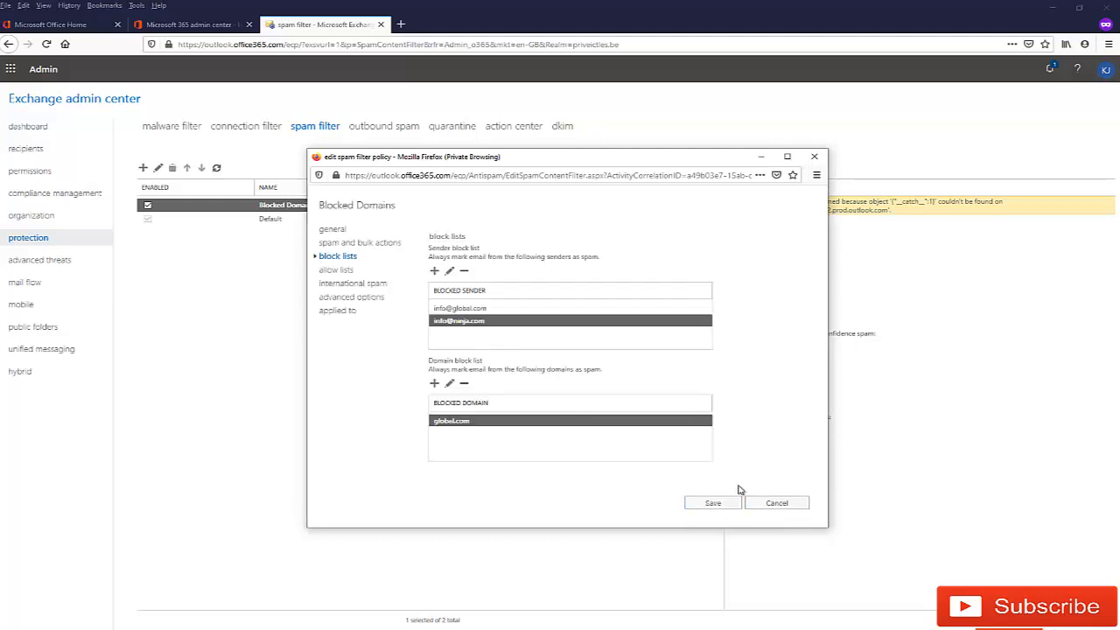
{"action": "left_click", "coordinate": [712, 502]}
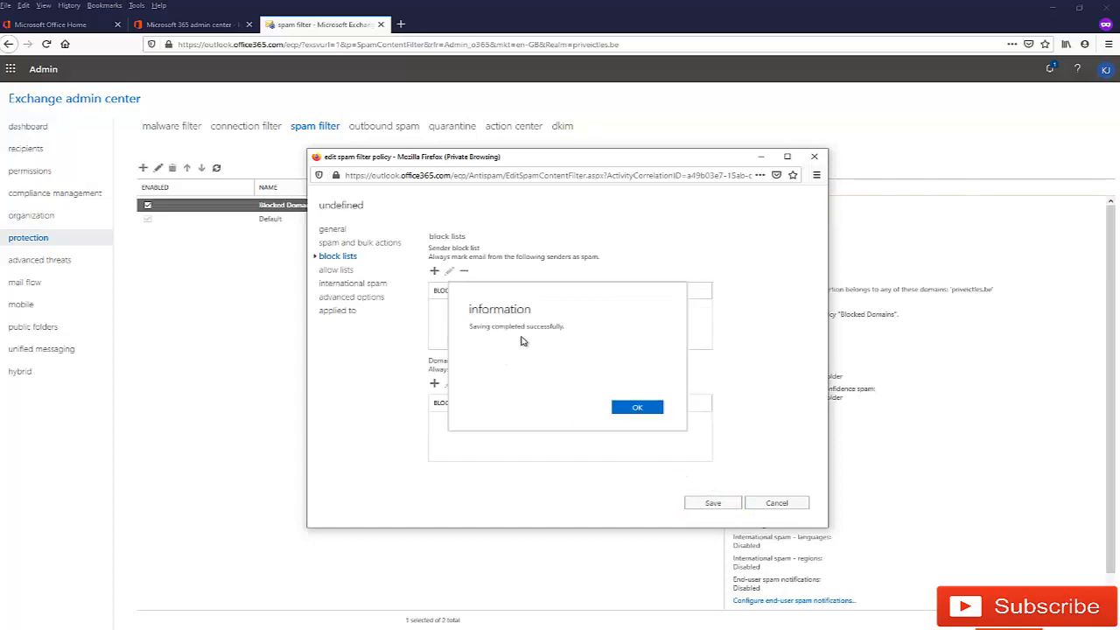
{"action": "left_click", "coordinate": [637, 406]}
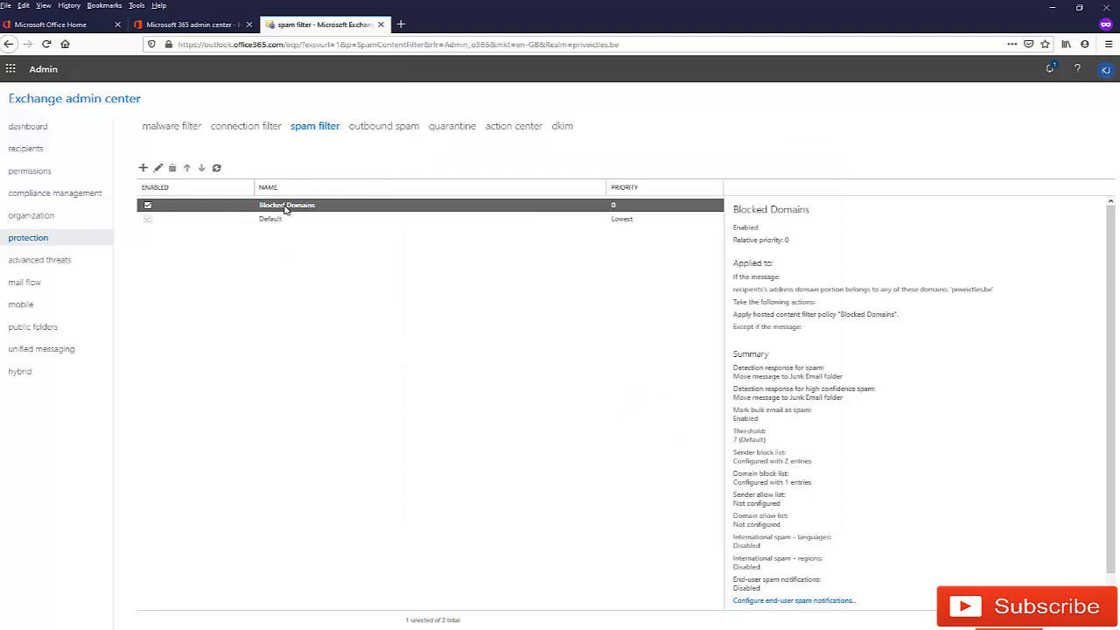
Open Blocked Domains for editing to review both blocked senders and global.com.
{"action": "left_click", "coordinate": [158, 167]}
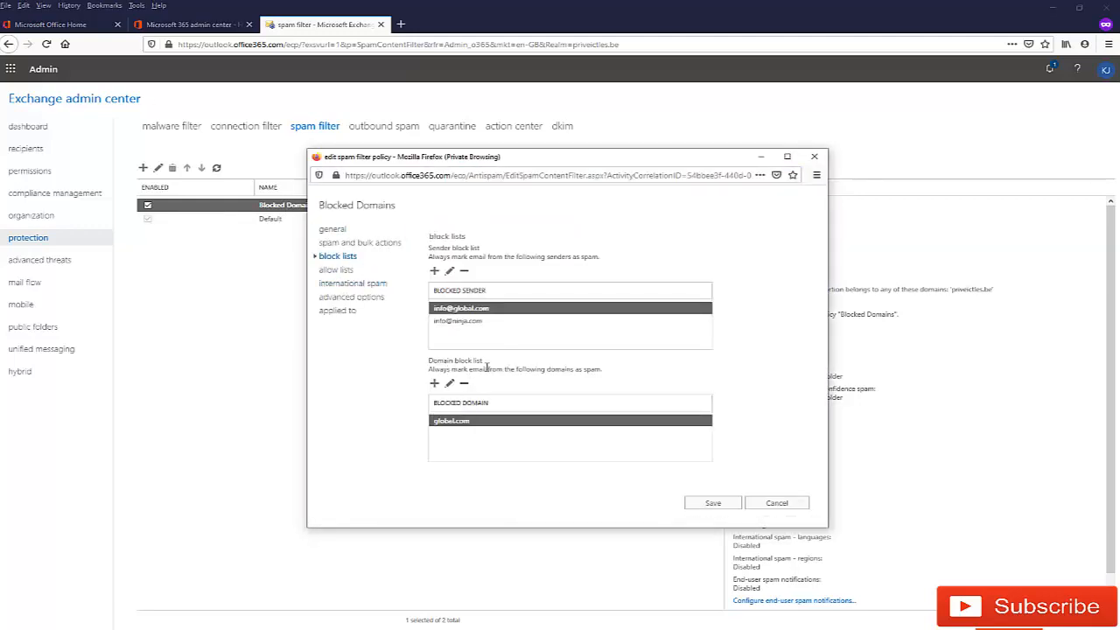
{"action": "mouse_move", "coordinate": [497, 416]}
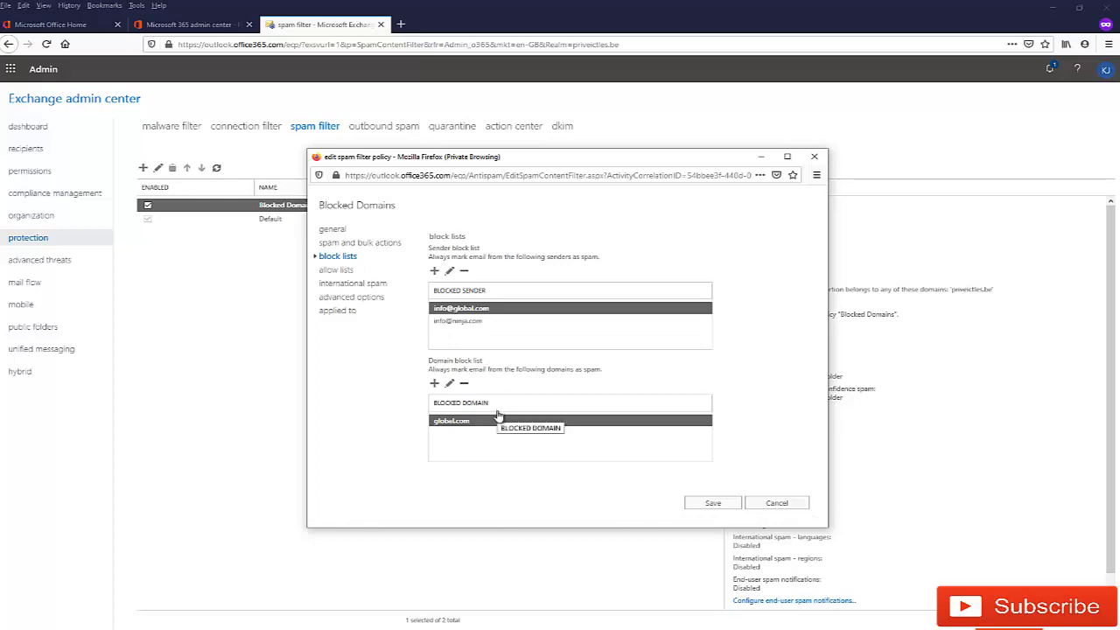